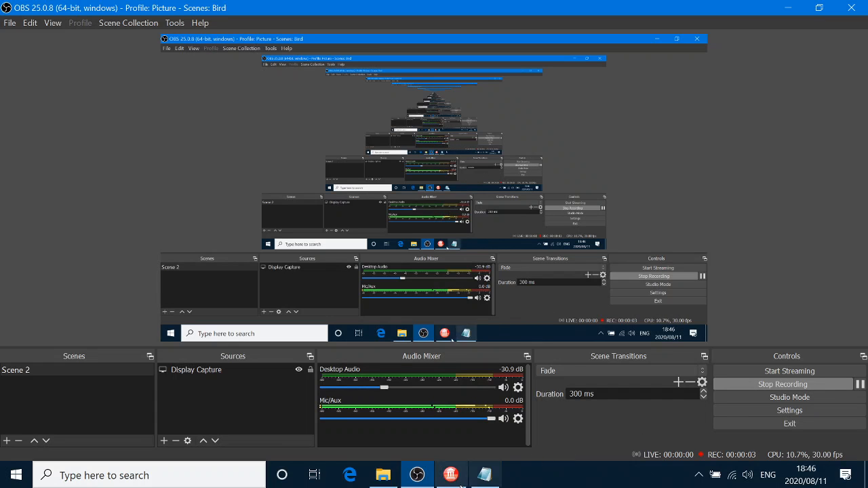
Switch to the Delphi 2010 project's form designer on the Arrays tab
click(451, 474)
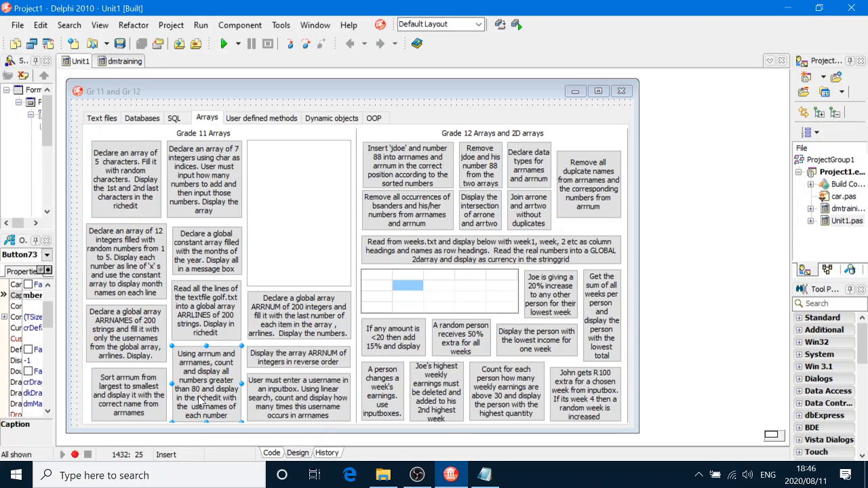
mouse_move(201, 377)
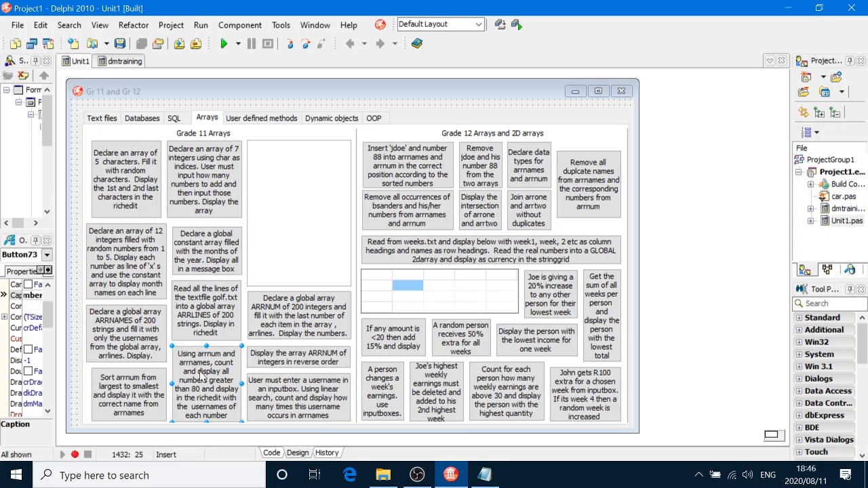
mouse_move(199, 366)
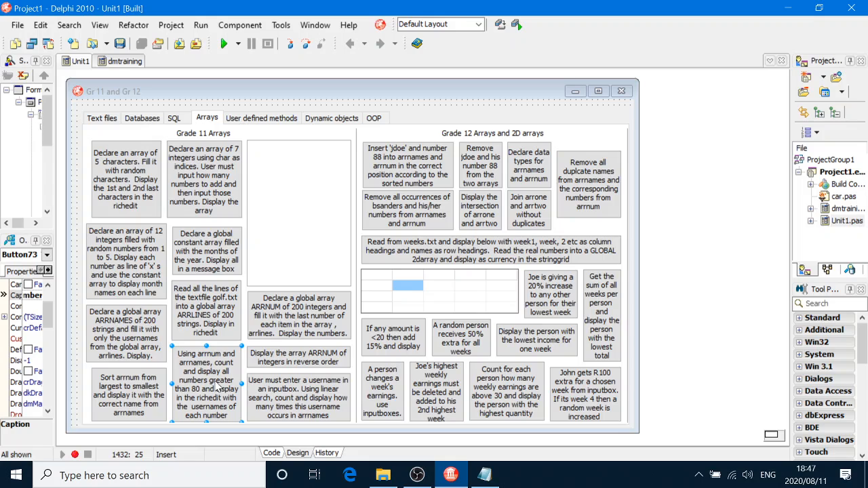
mouse_move(192, 409)
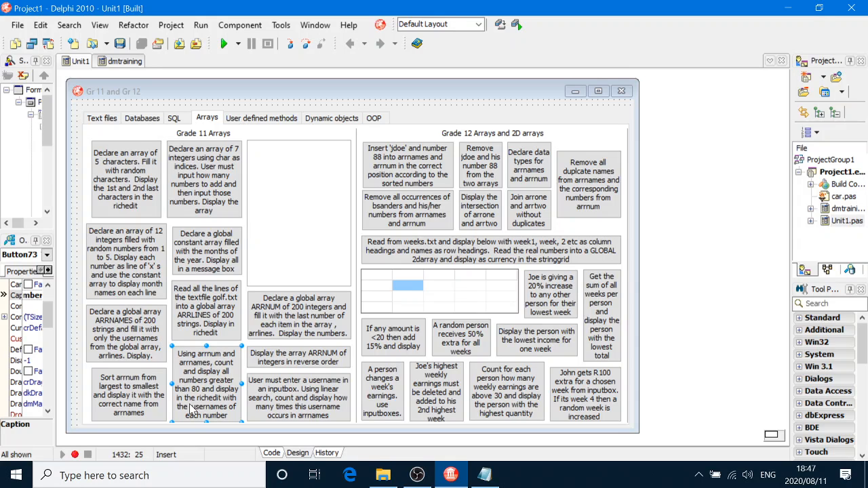
mouse_move(194, 417)
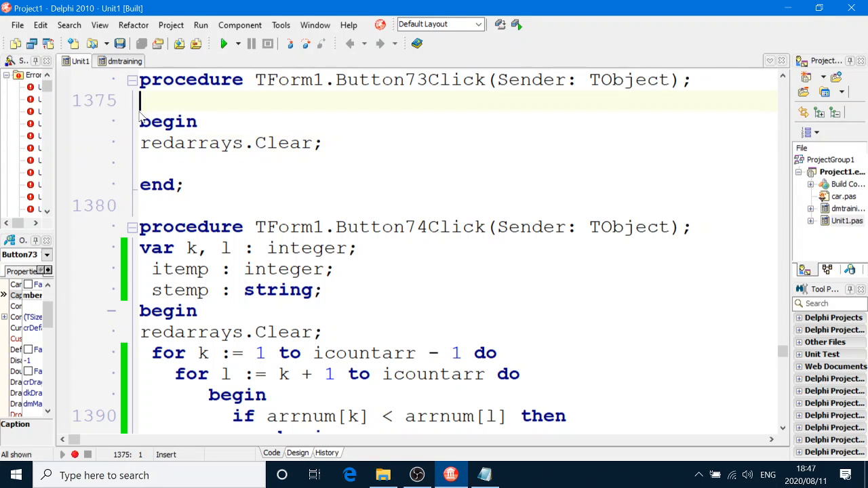
Declare the loop counter 'var k : integer;' in Button73Click
text(v)
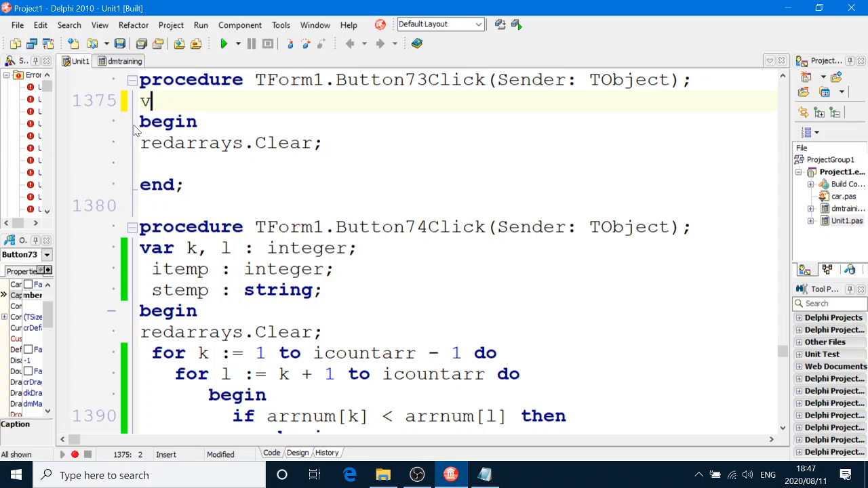
text(ar k :)
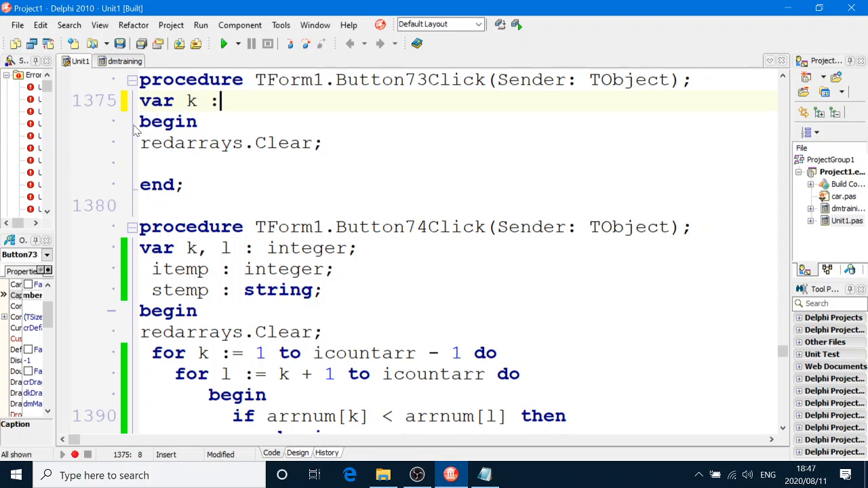
text(integer)
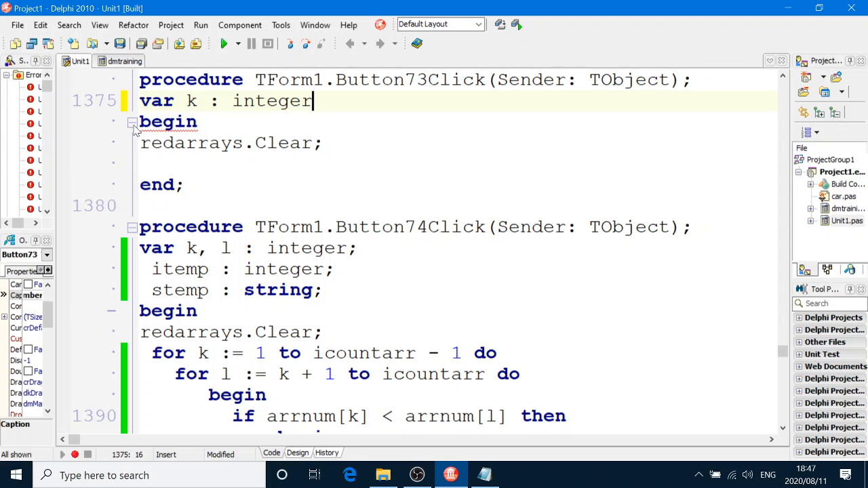
key(Return)
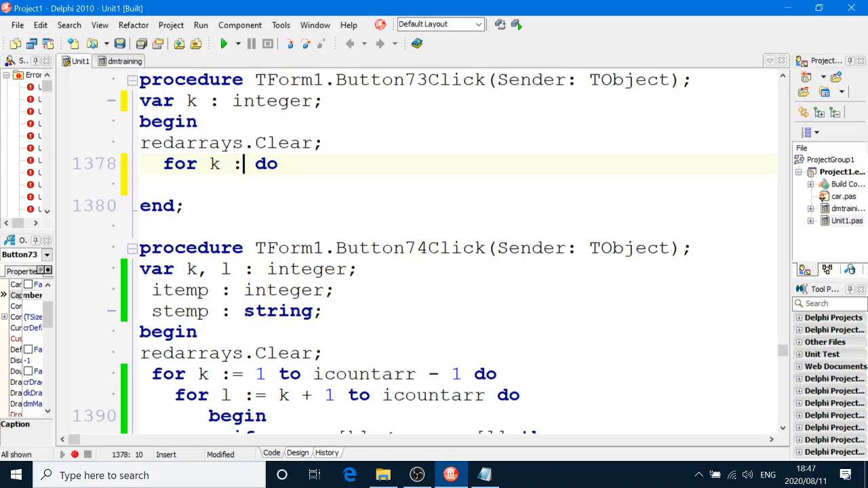
Loop k from 1 to icountarr, testing 'if arrnum[k] > 80 then'
text(:= 1 to icou)
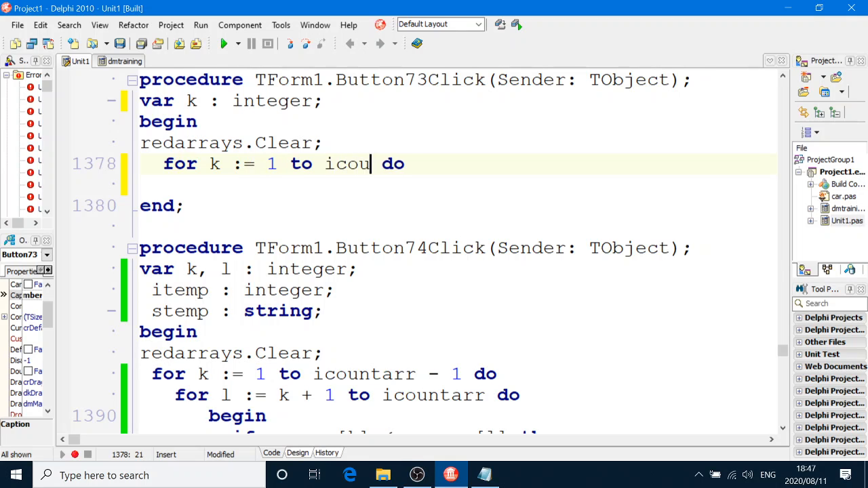
text(ntarr)
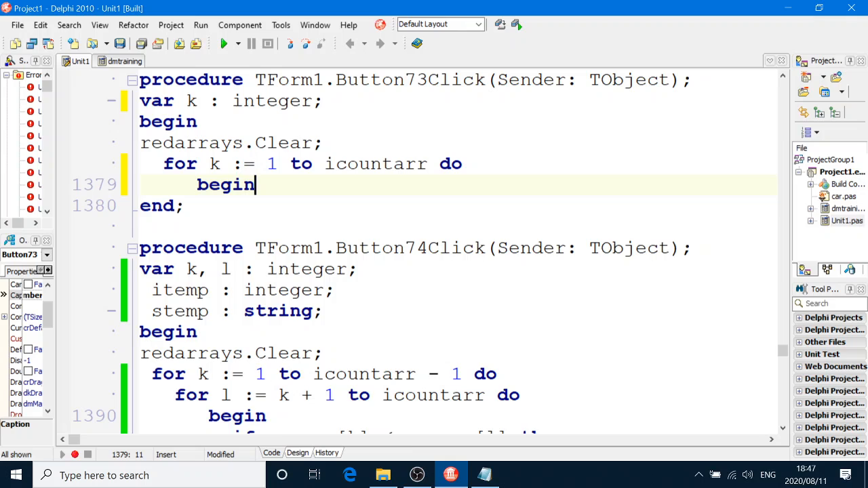
key(Return)
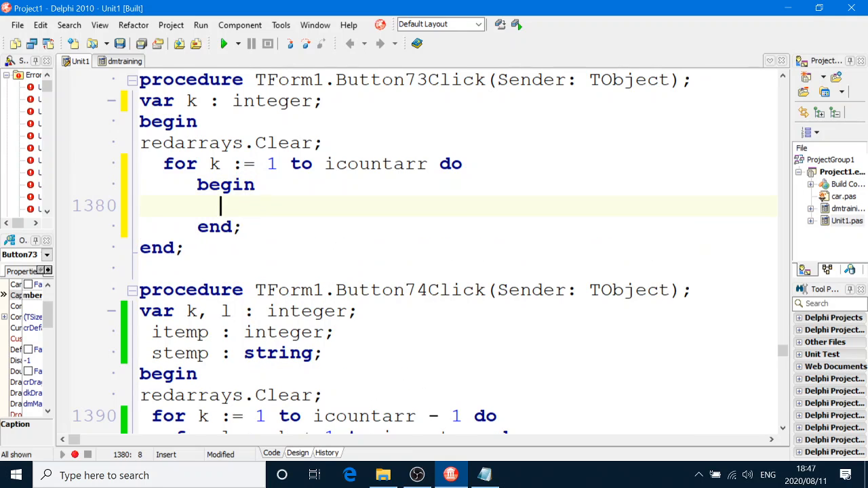
text(if arrnum then)
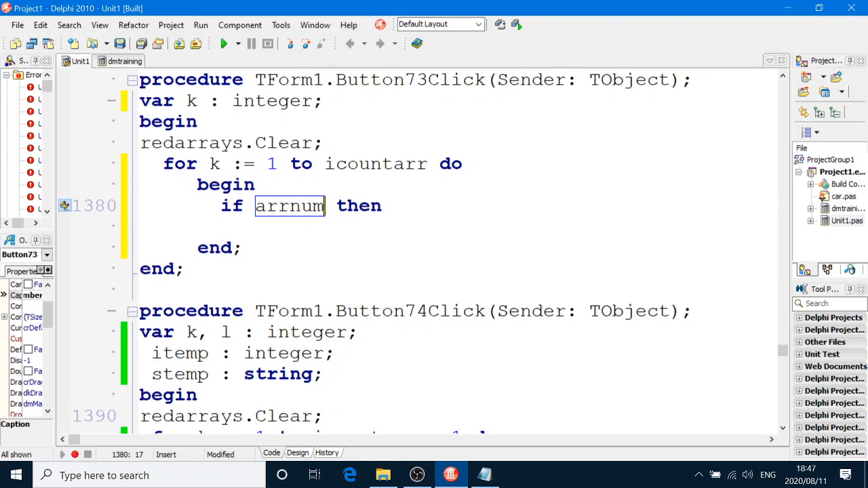
text([k] >)
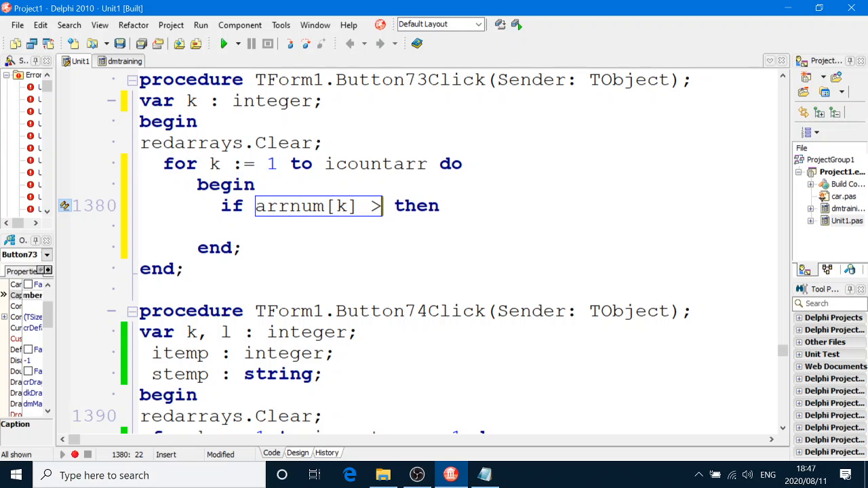
text(80)
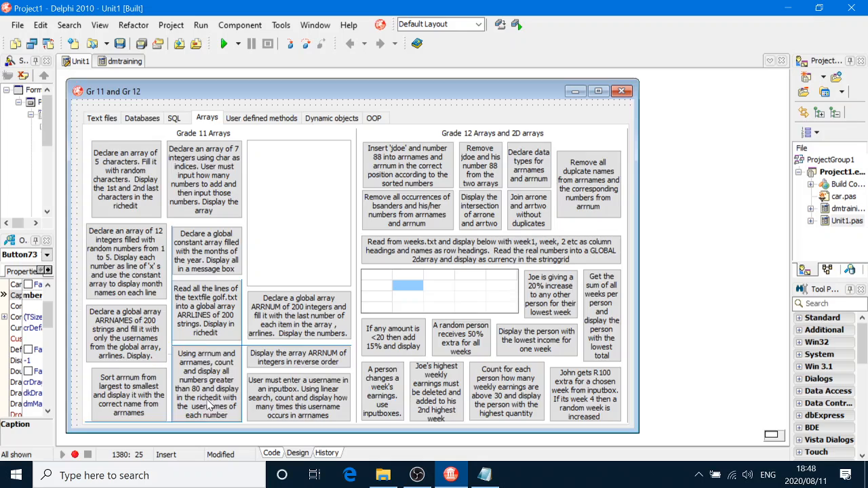
Add inttostr(arrnum[k]) plus a space and more text to redarrays.Lines inside the if
click(271, 453)
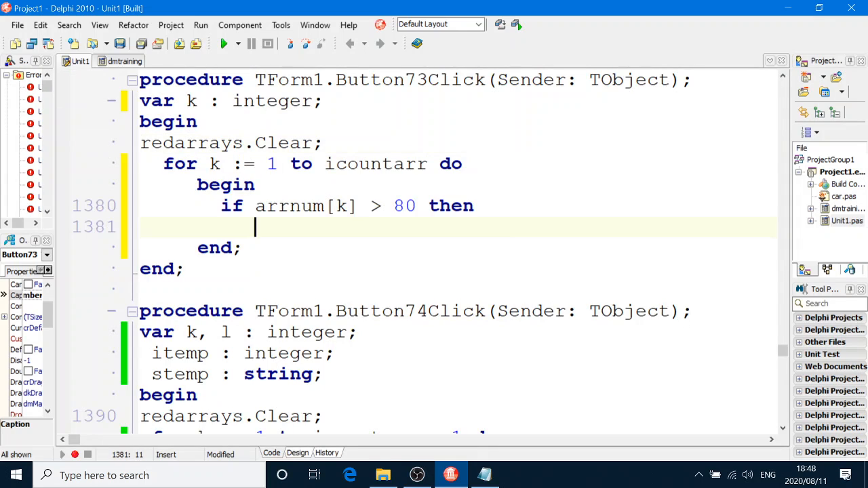
text(redarrays)
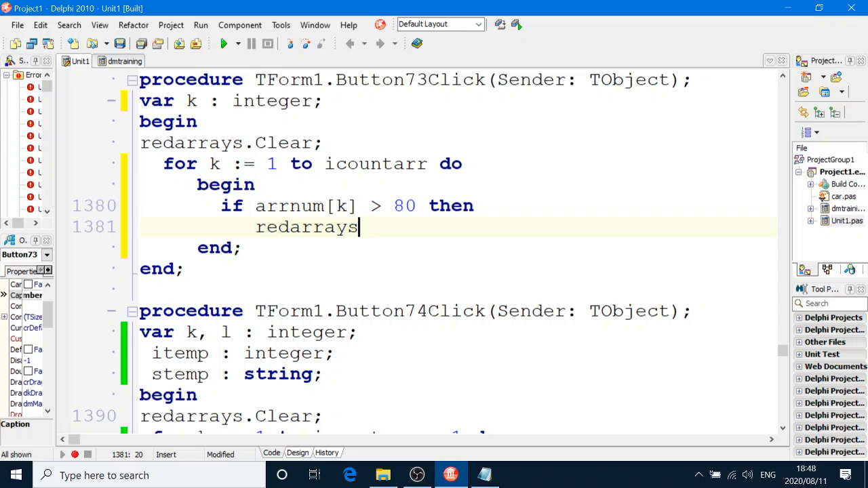
text(.Lines.Add()
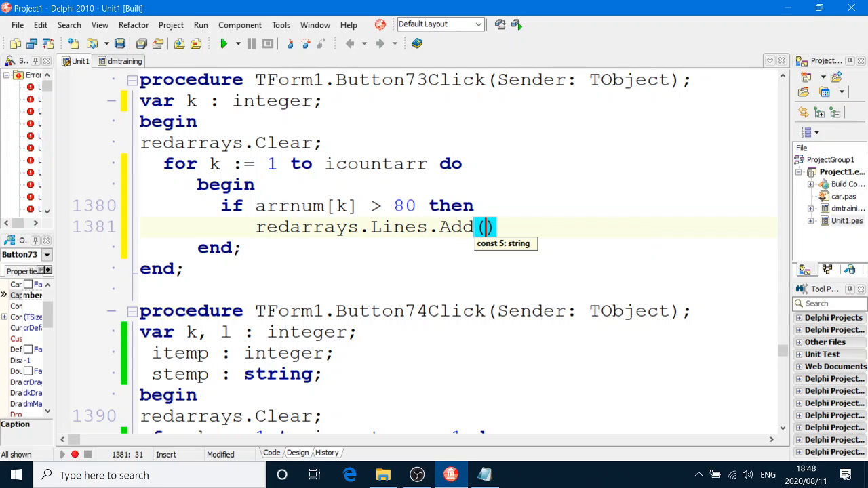
text(inttostr)
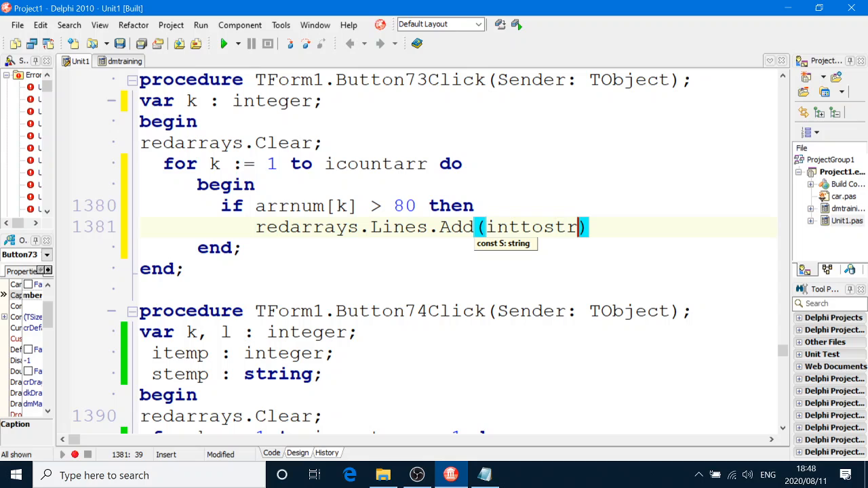
text(arrnum)
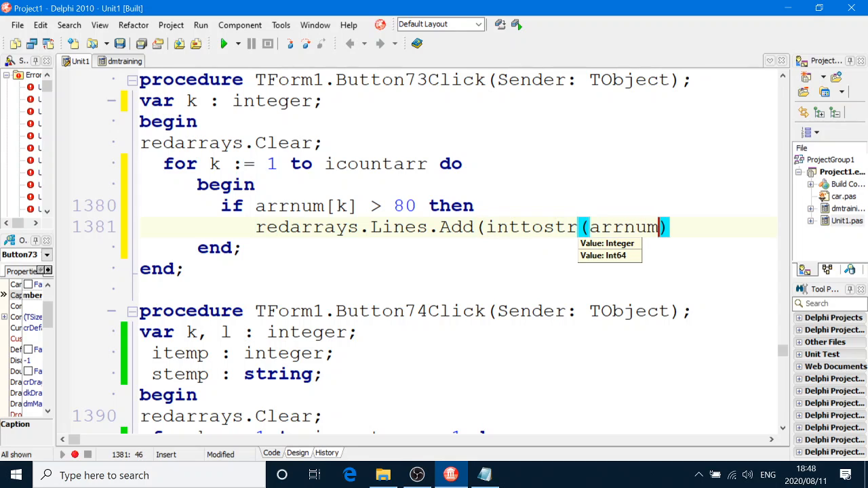
text([k)
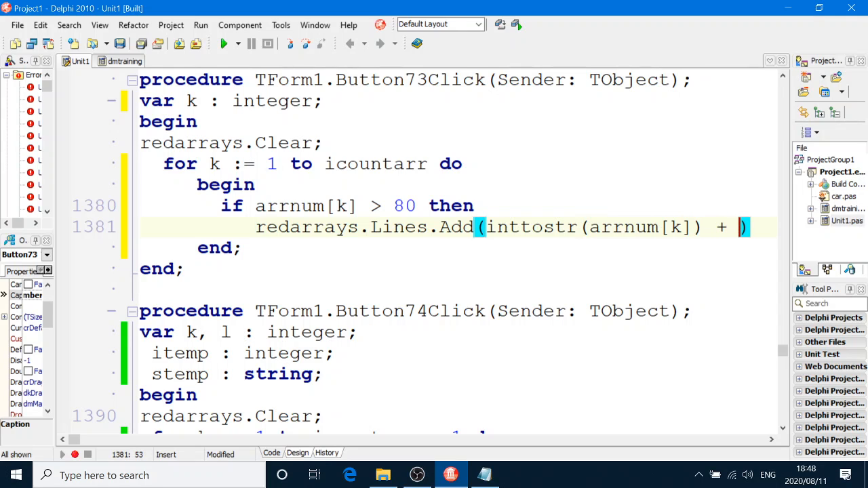
text(' ')
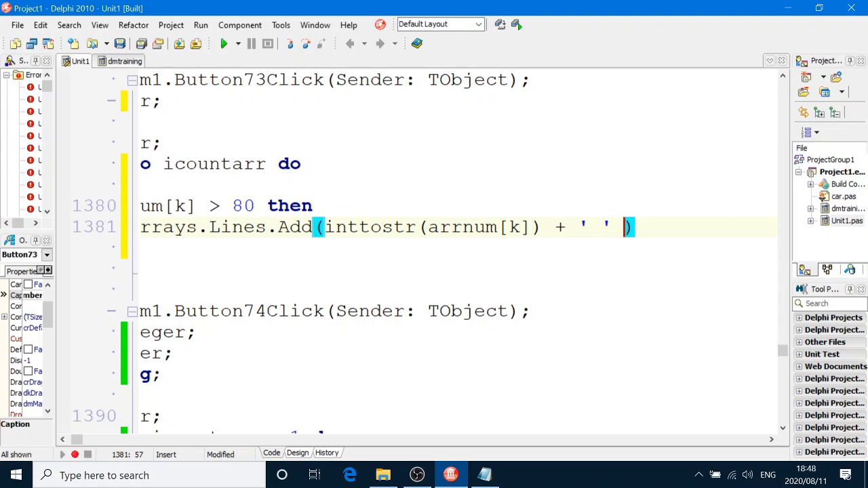
text(+ art)
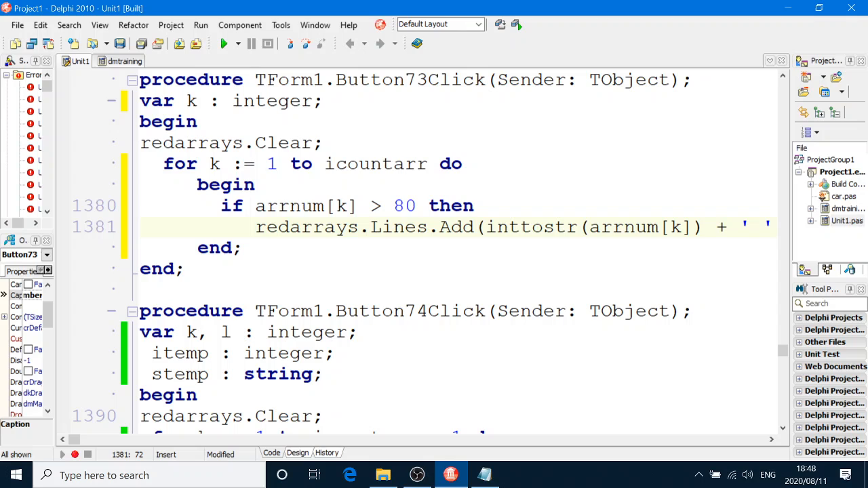
click(210, 205)
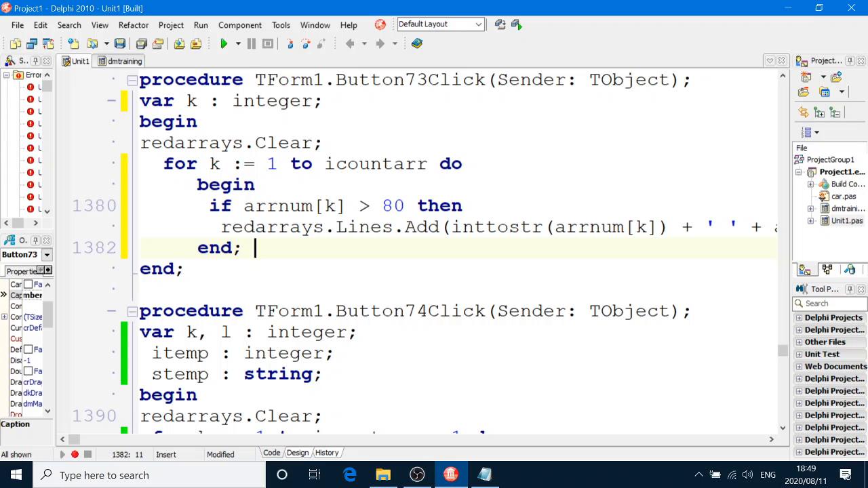
key(Return)
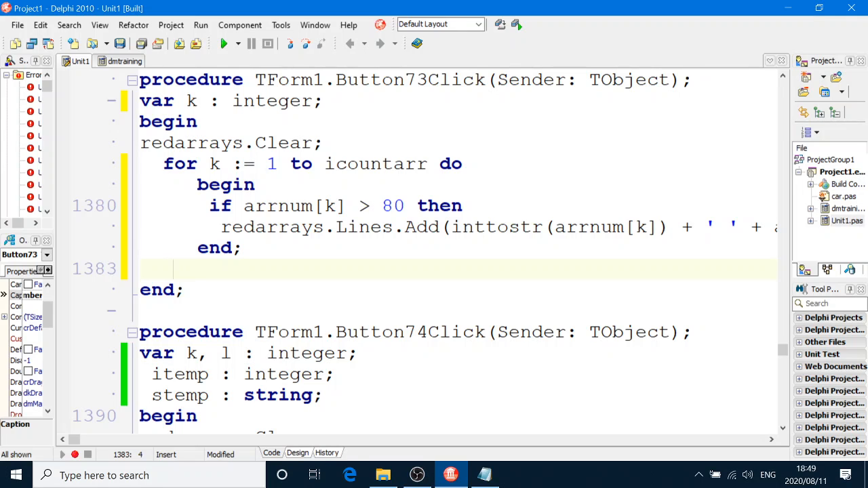
Run the project, fill arrnames, then list numbers above 80 with usernames
click(223, 43)
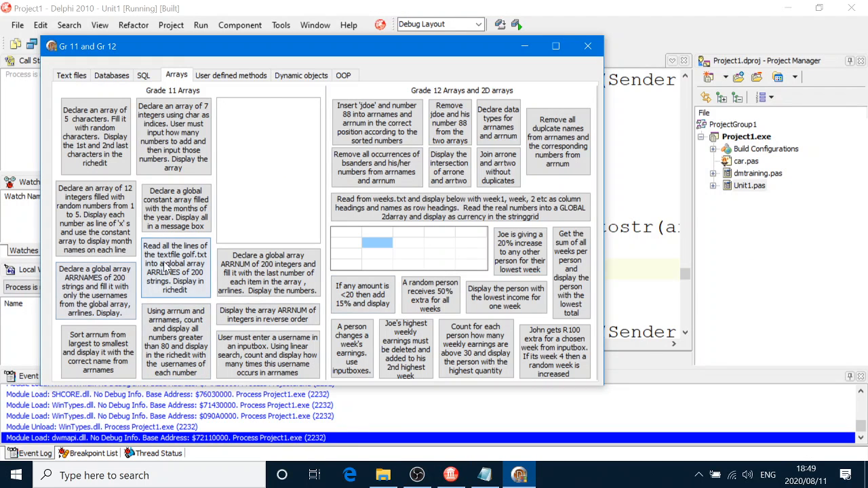
click(95, 288)
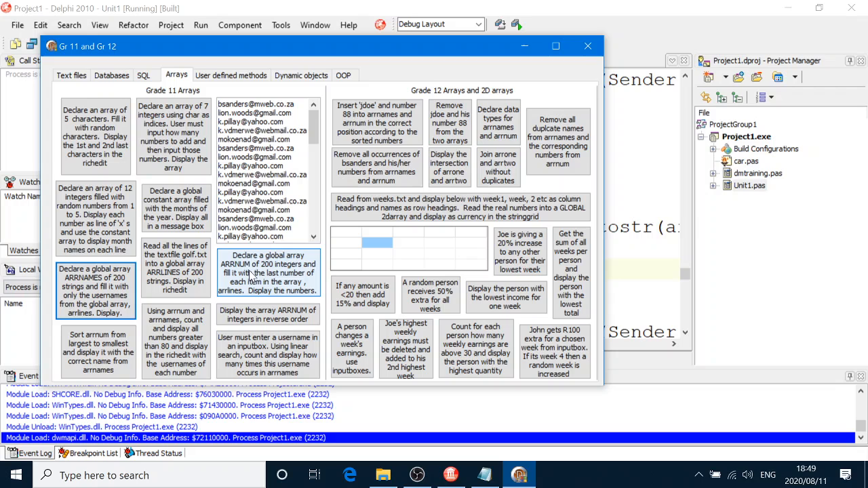
click(268, 272)
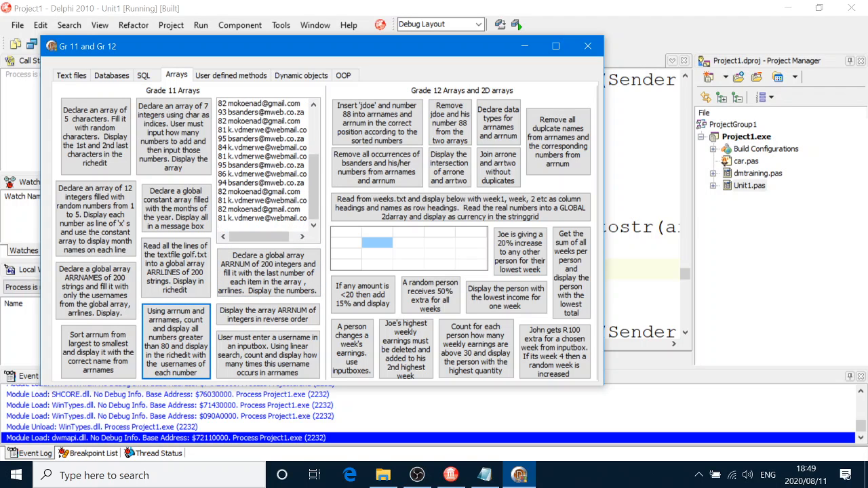
scroll(down, 3)
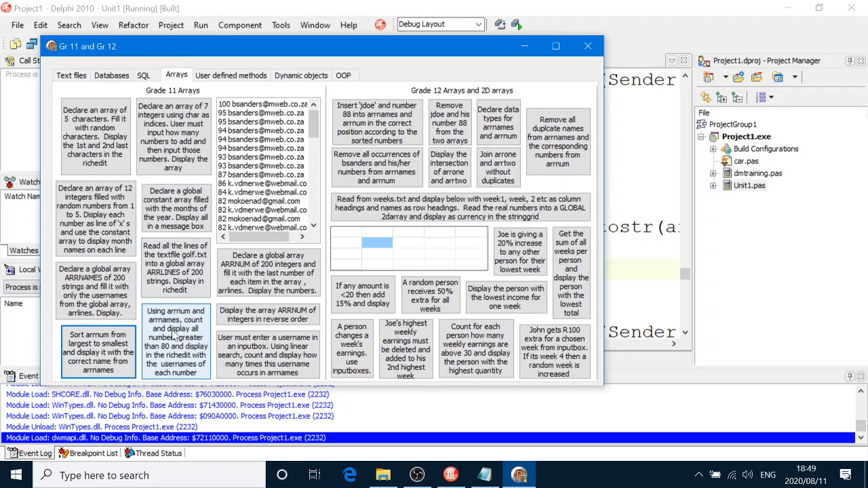
scroll(down, 3)
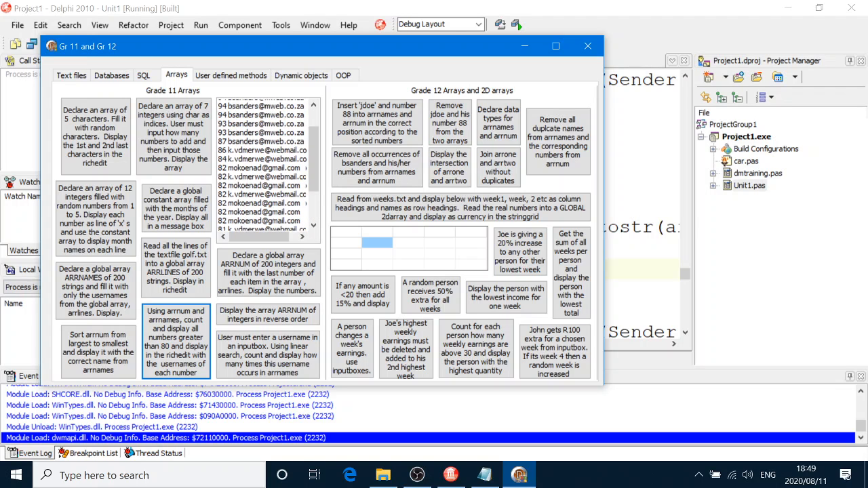
scroll(down, 3)
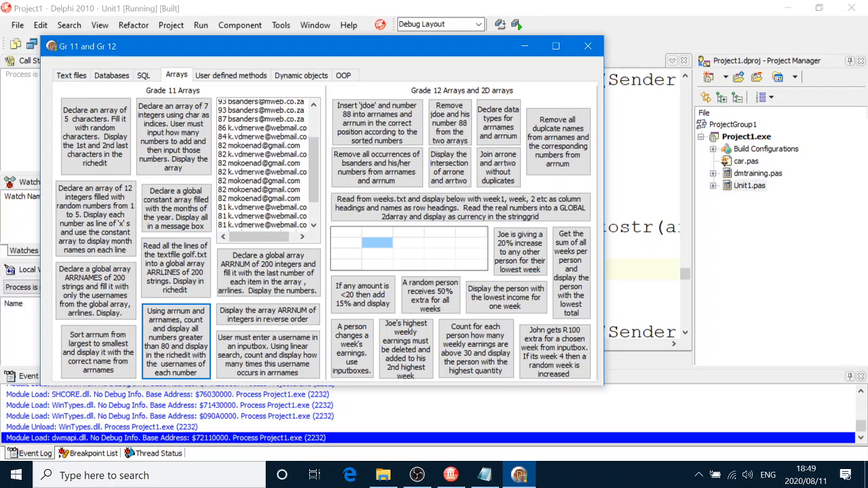
scroll(down, 3)
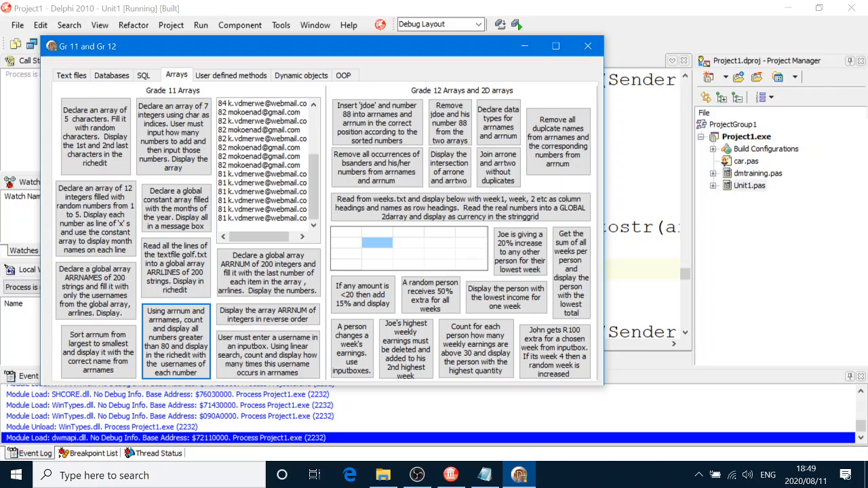
scroll(up, 3)
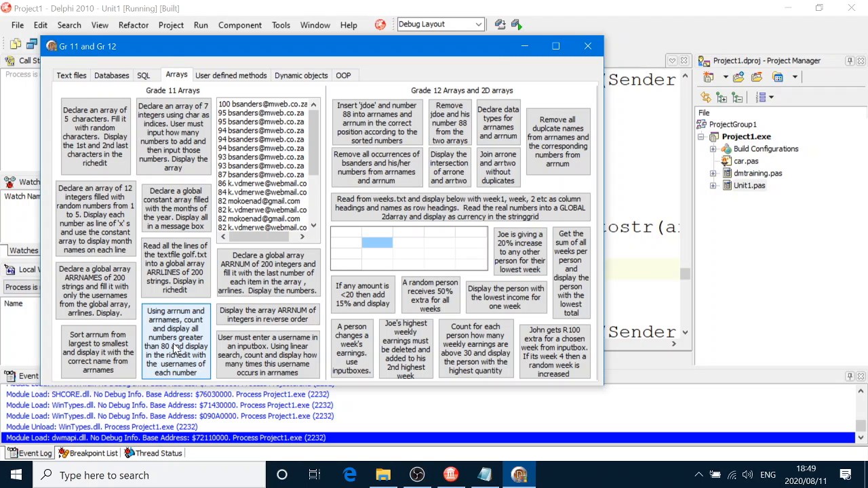
mouse_move(267, 315)
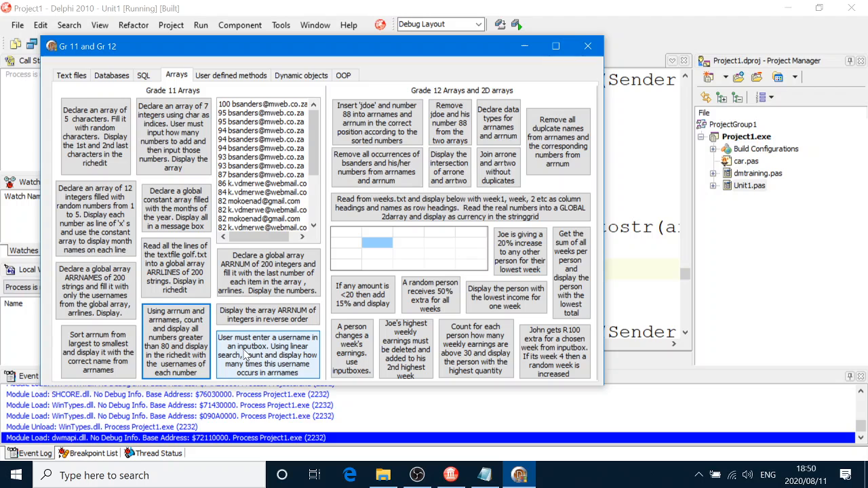
mouse_move(252, 364)
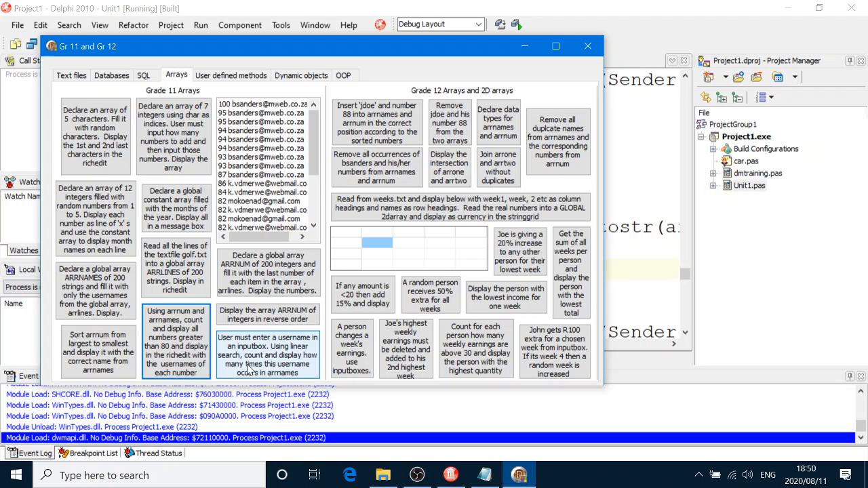
mouse_move(283, 365)
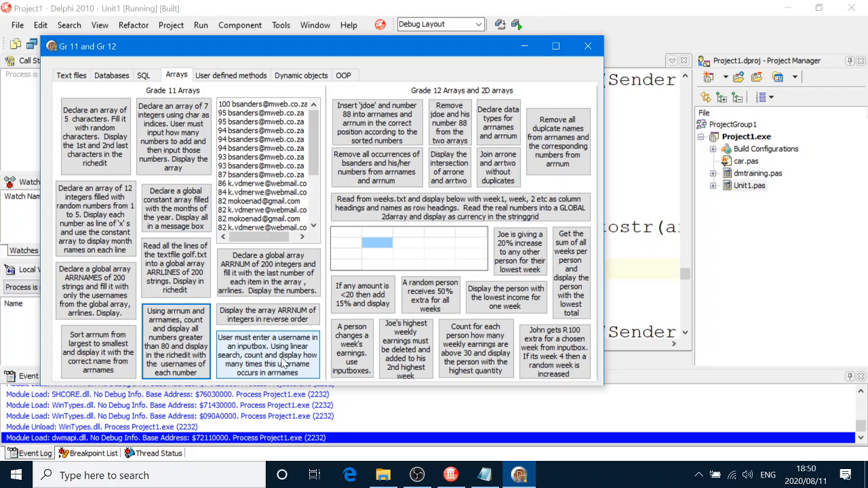
mouse_move(284, 366)
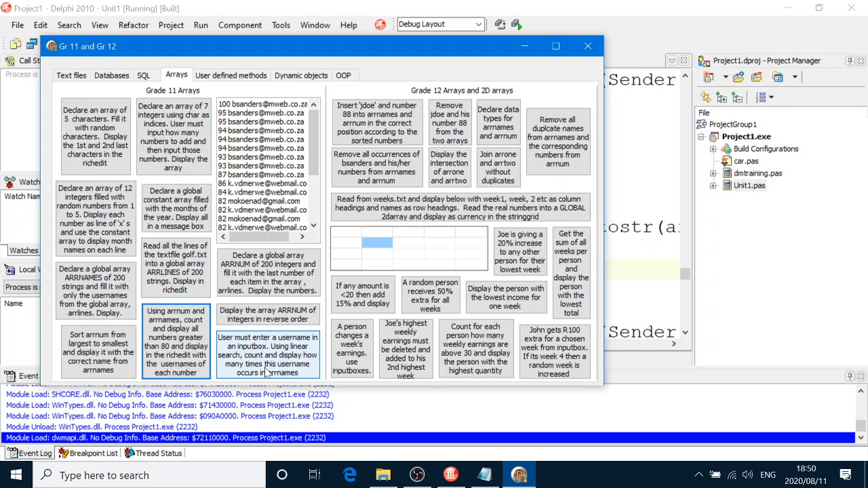
mouse_move(587, 45)
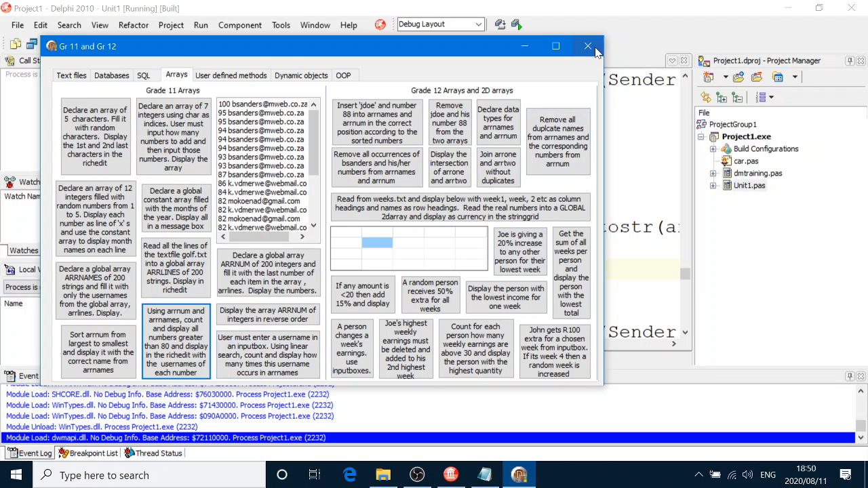
Close the running app, open Button76Click and declare 'var sname : string'
click(587, 46)
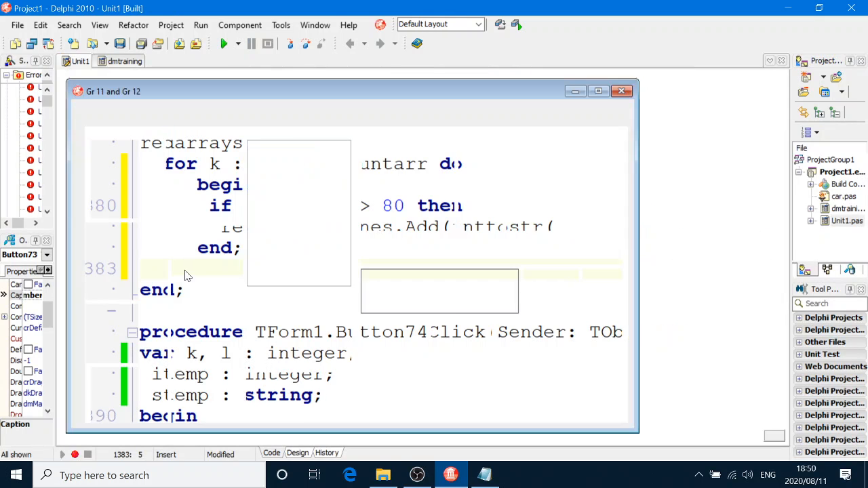
click(297, 453)
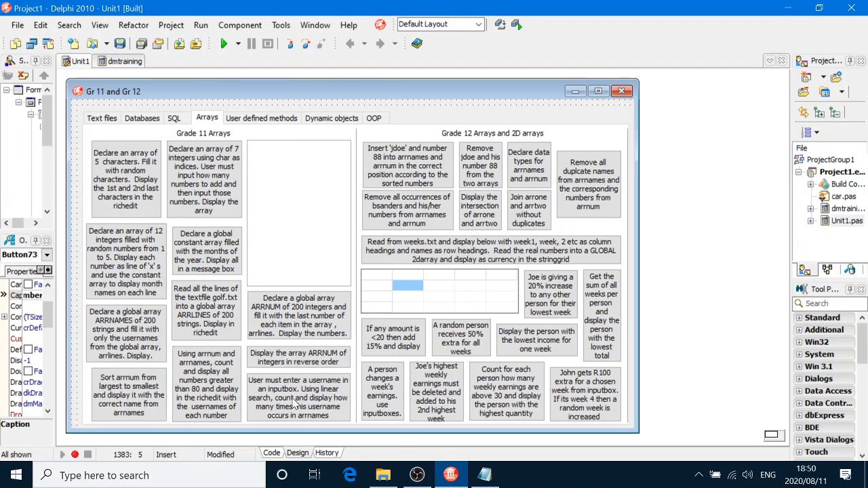
click(272, 452)
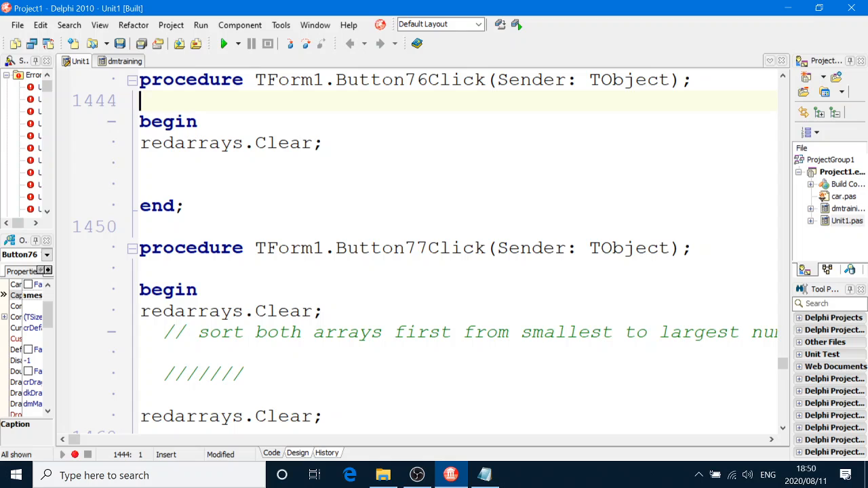
text(var sname)
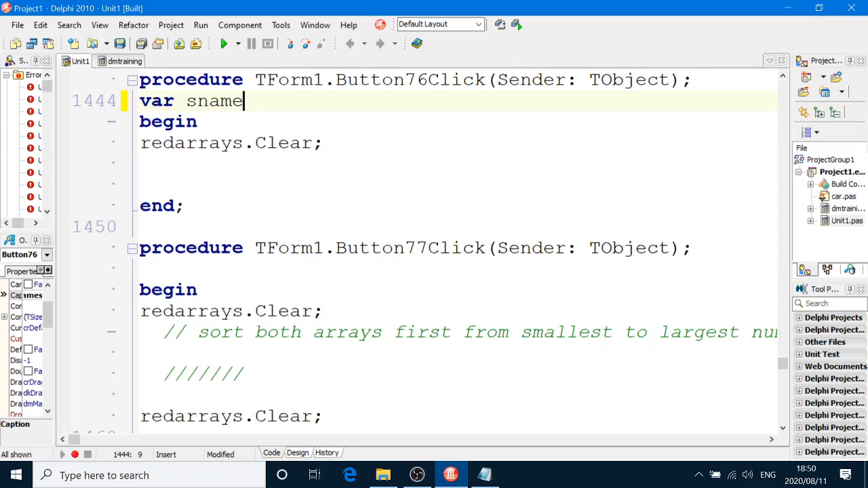
text(: string;)
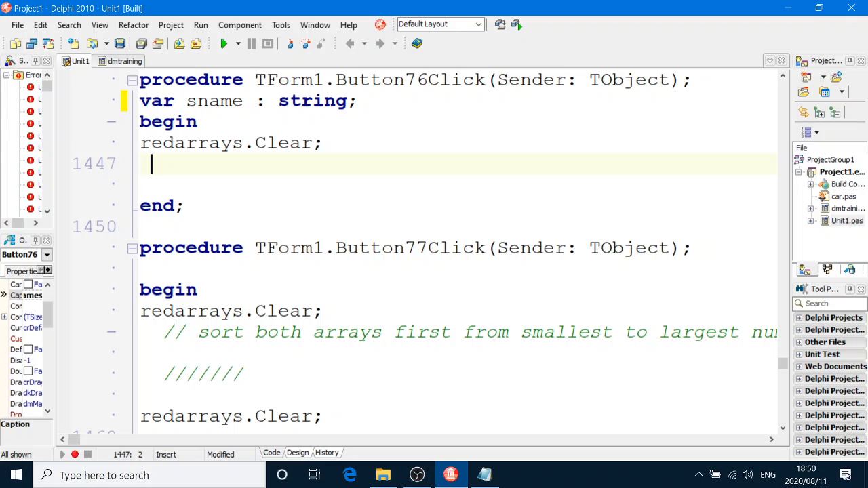
Assign sname := inputbox('Enter an email address','','');, fixing the address typo
text(sname := i)
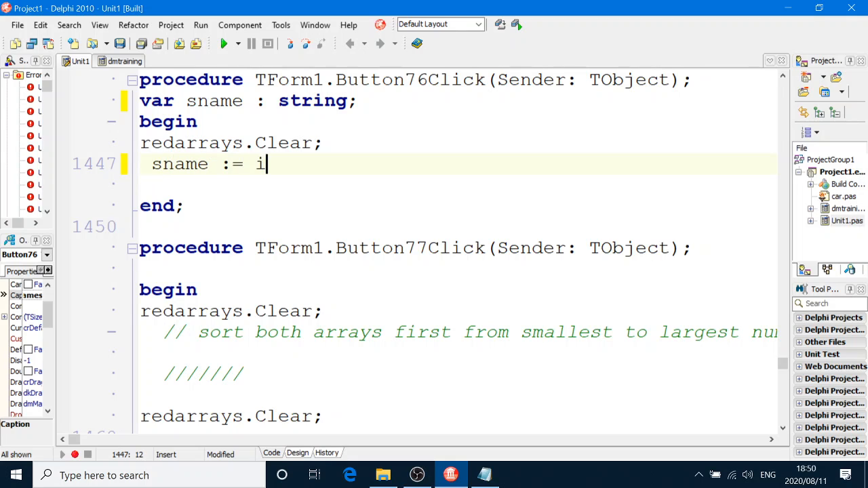
text(nputbox()
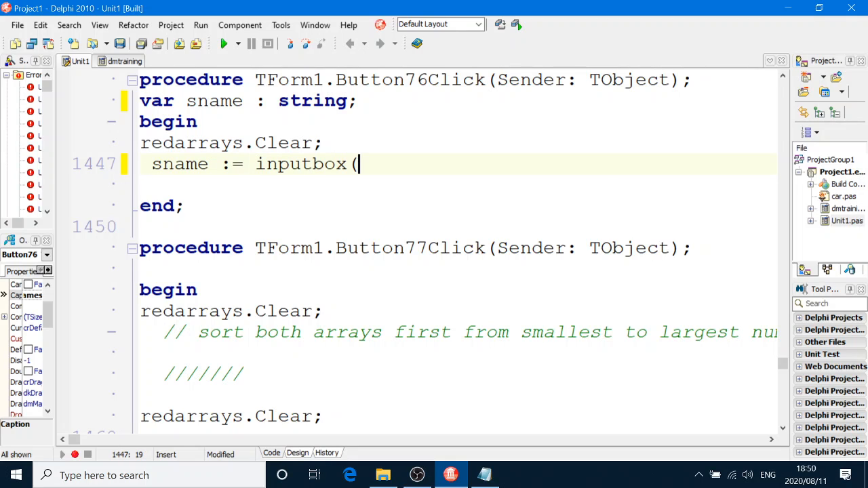
text('Enm)
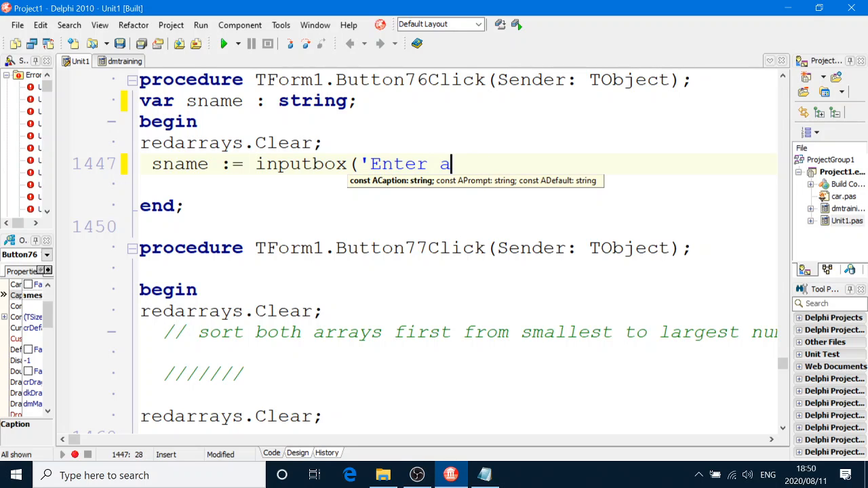
text(n email)
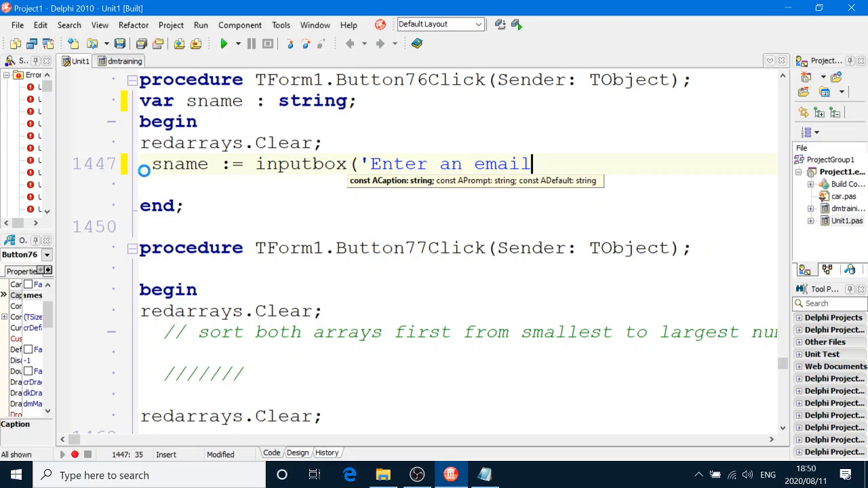
text(adress)
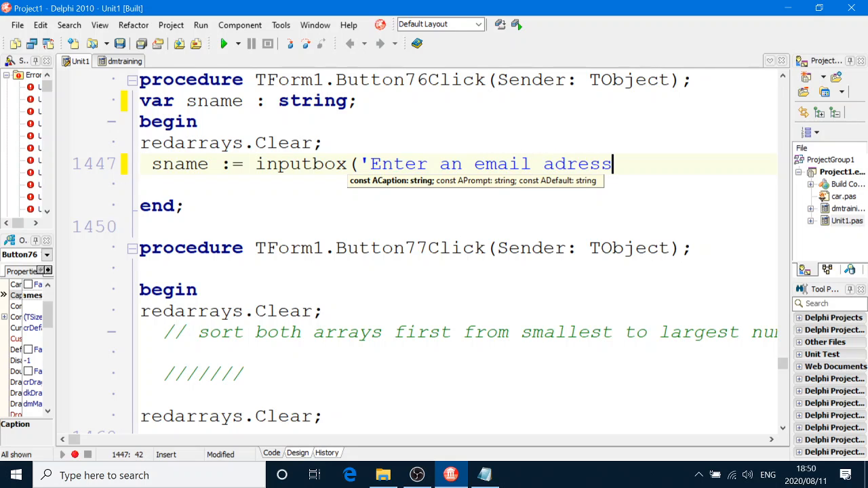
key(Backspace)
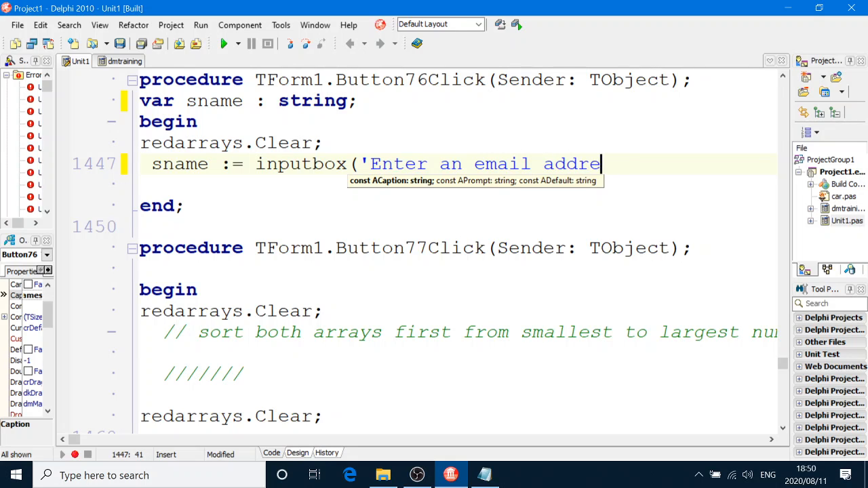
text(ss','','')
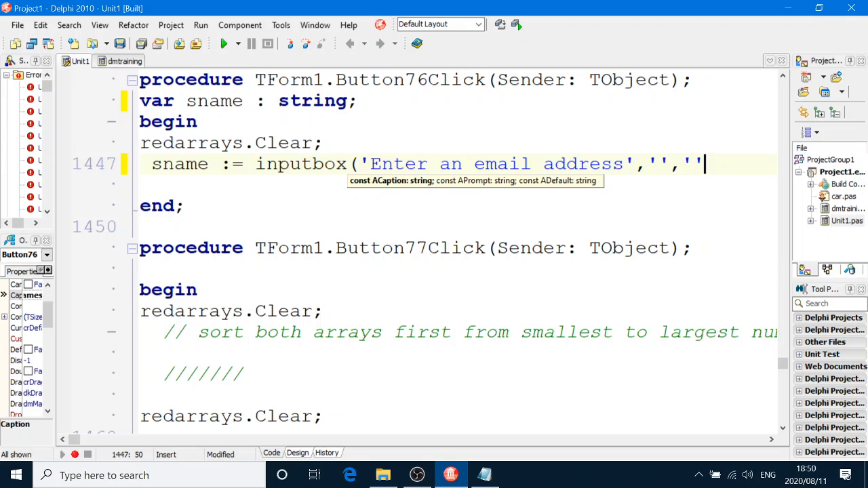
text();)
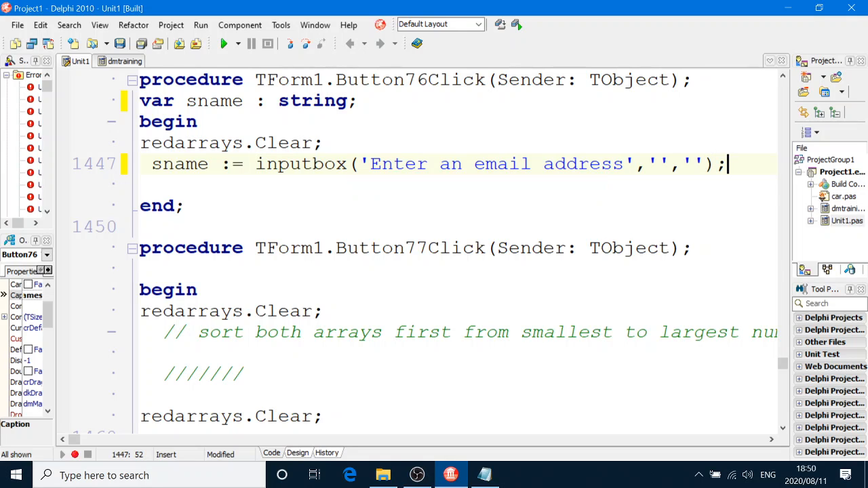
key(Return)
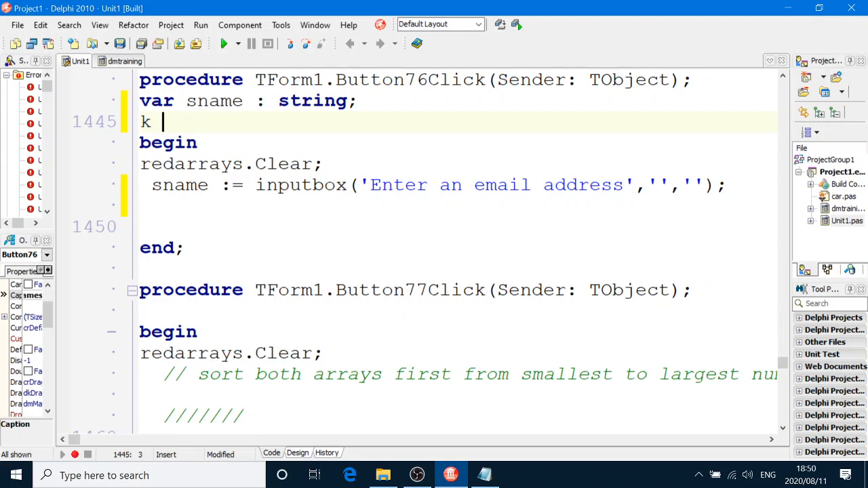
Declare k and inum as integers and add an empty for k loop with begin block
text(: integ)
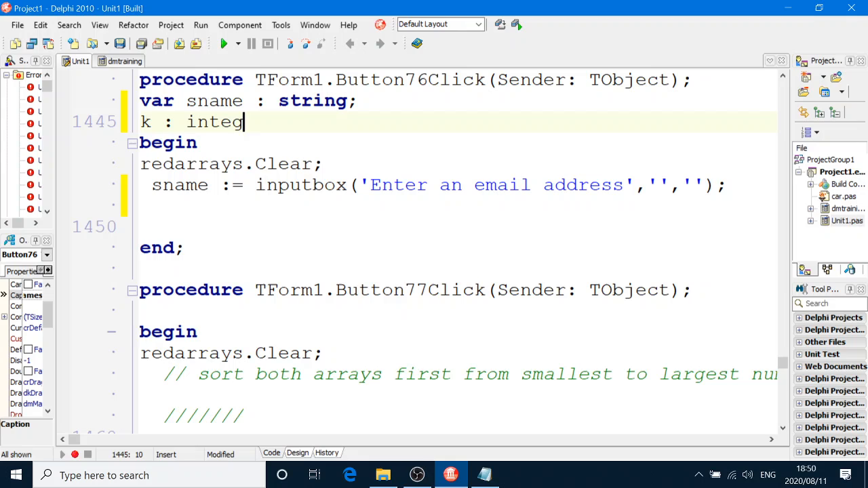
text(er;)
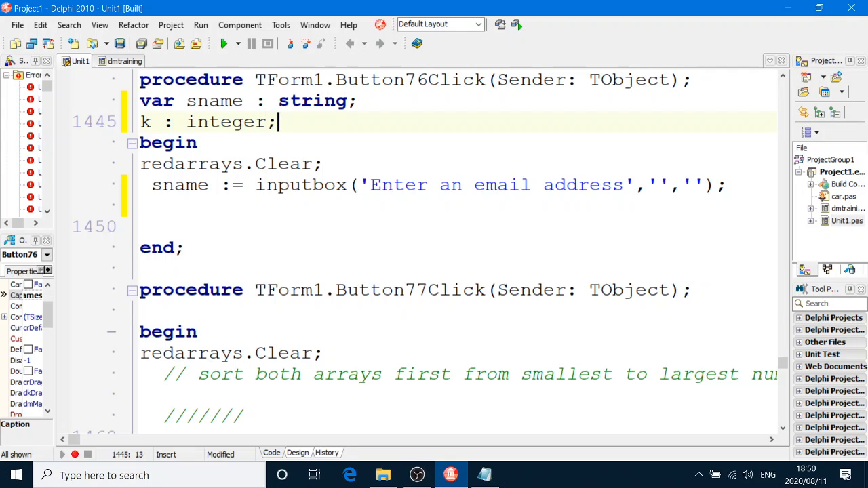
text(f)
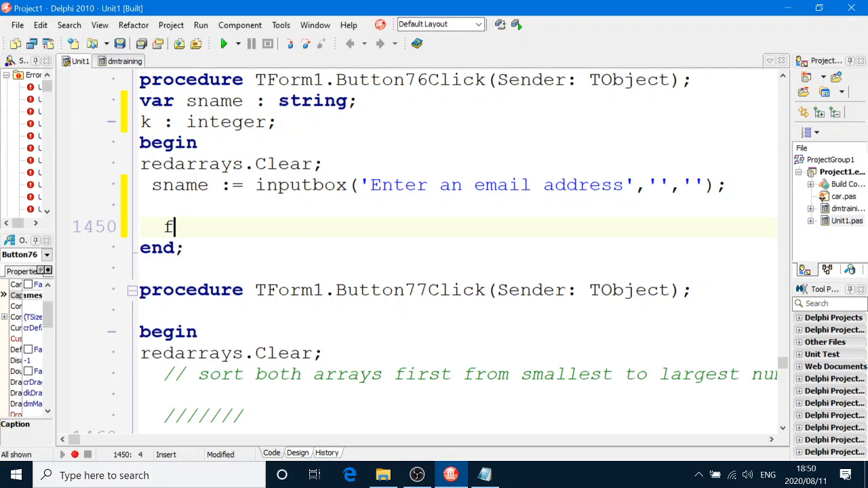
text(or k := 0 to List.Count - 1 do)
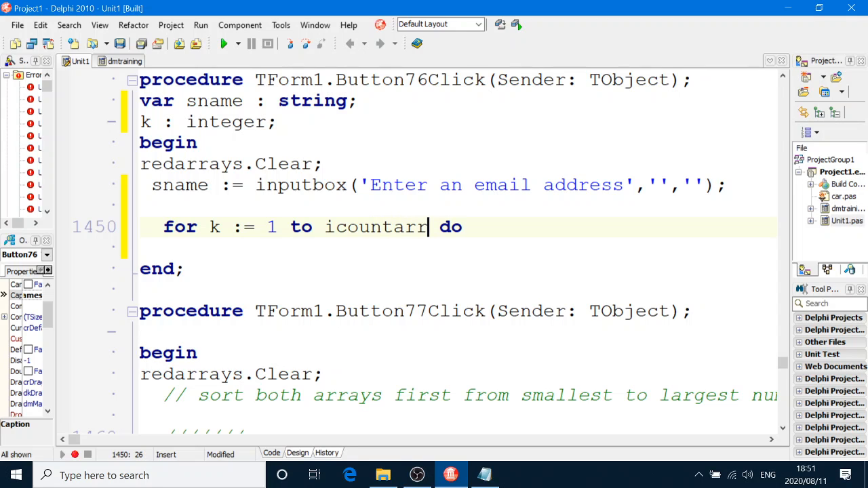
text(b)
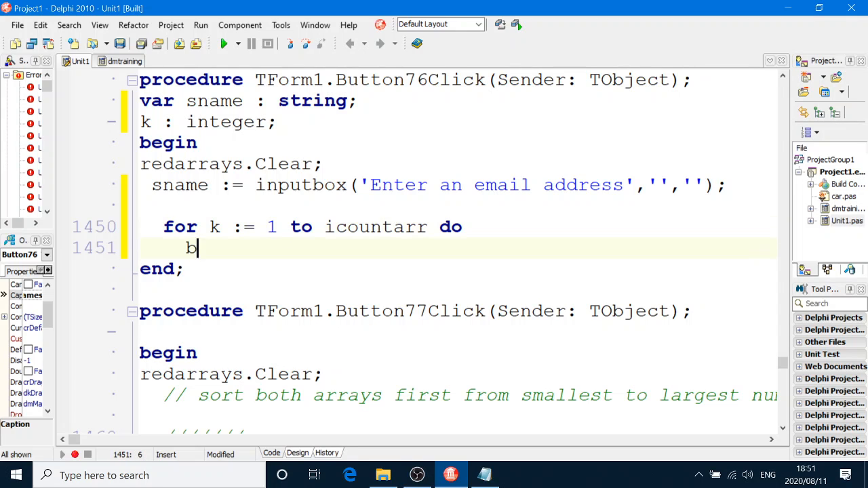
text(egin)
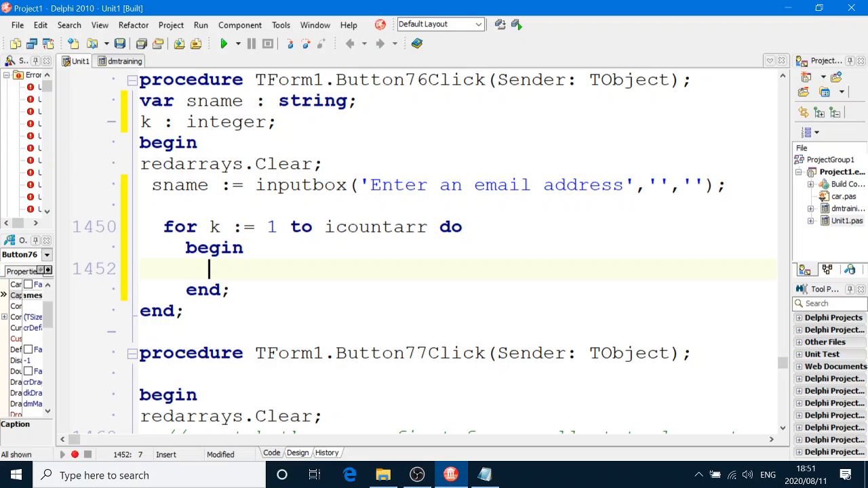
text(, inum)
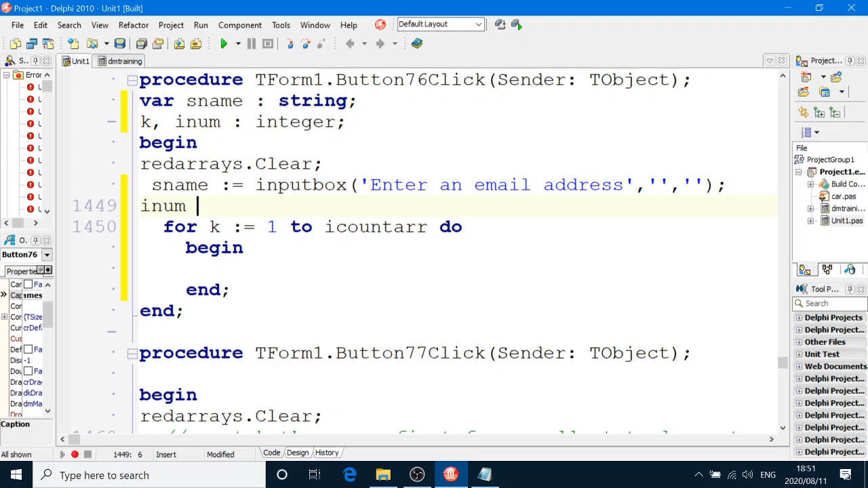
Set inum := 0 and inc(inum) when arrnames[k] = sname inside the loop
text(:= 0;)
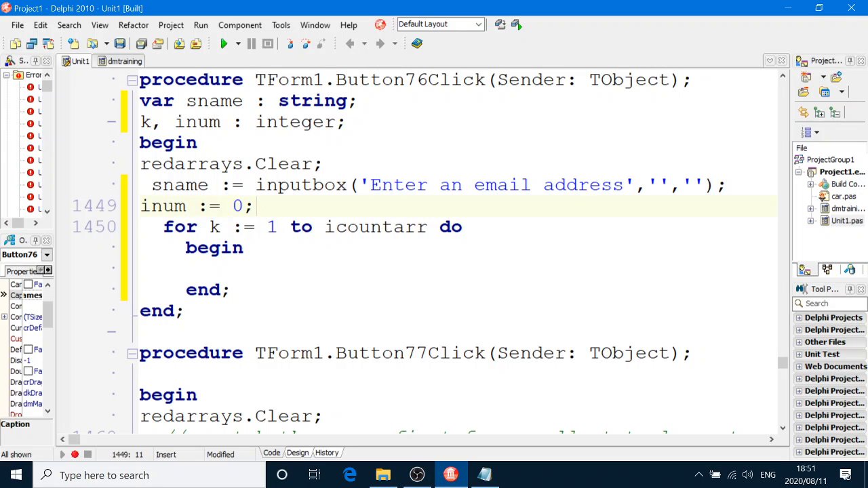
text(i)
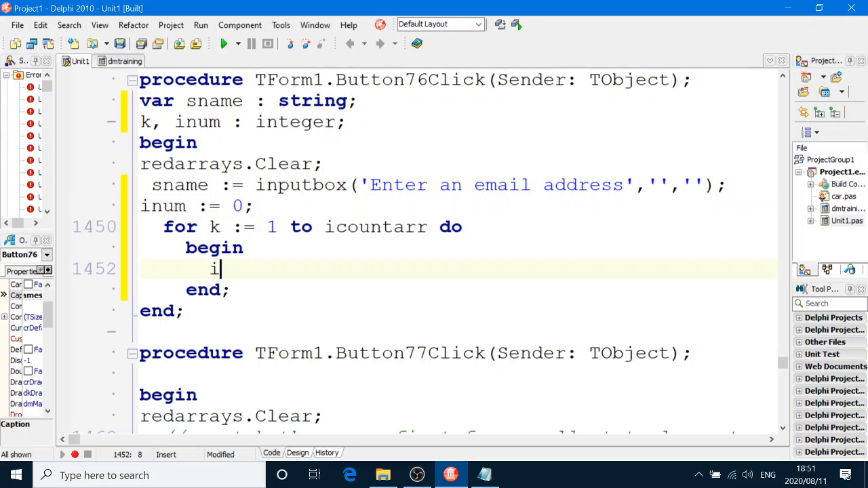
text(f arrnames then)
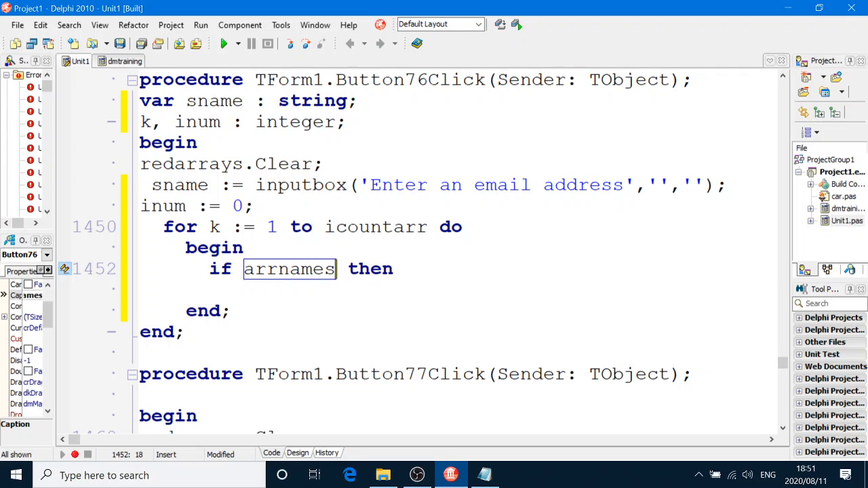
text([k])
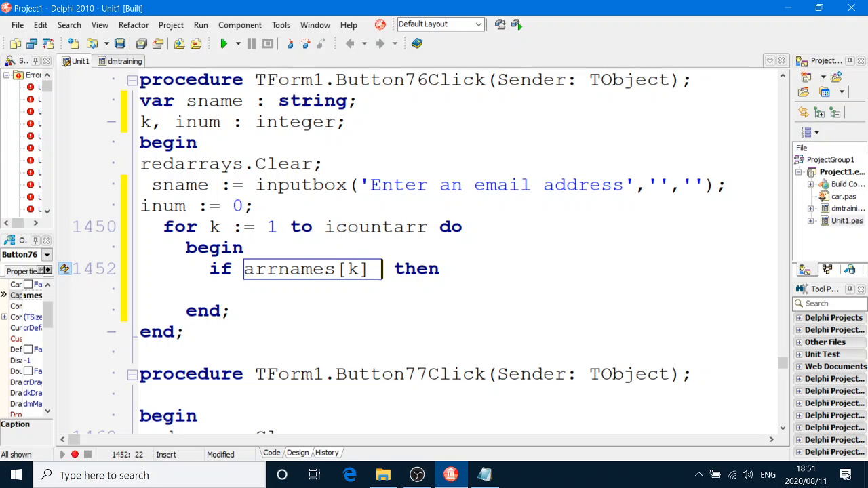
text(= sname)
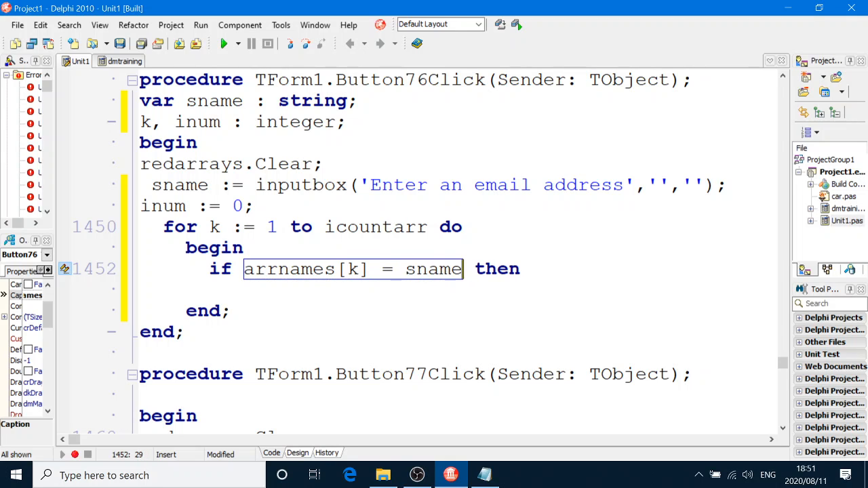
click(181, 184)
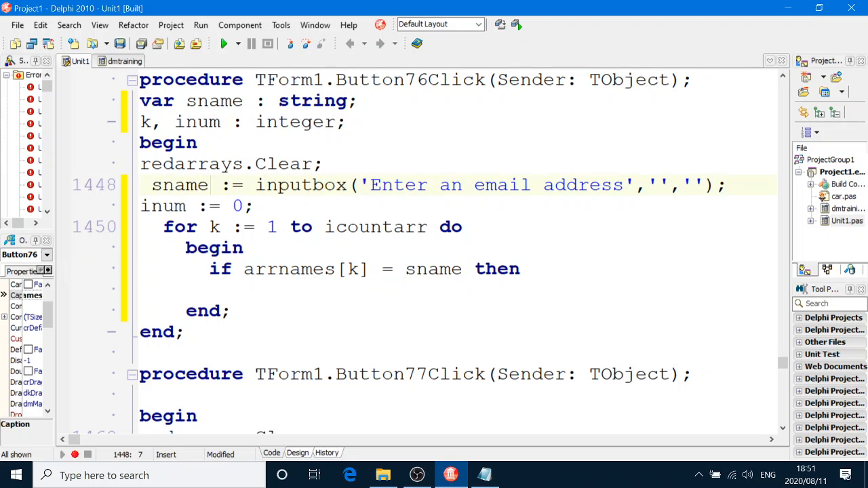
text(inc)
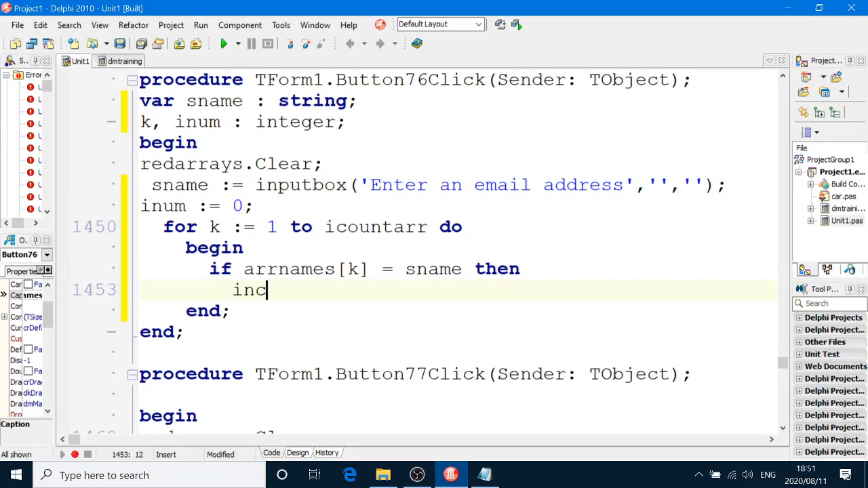
text((icount)
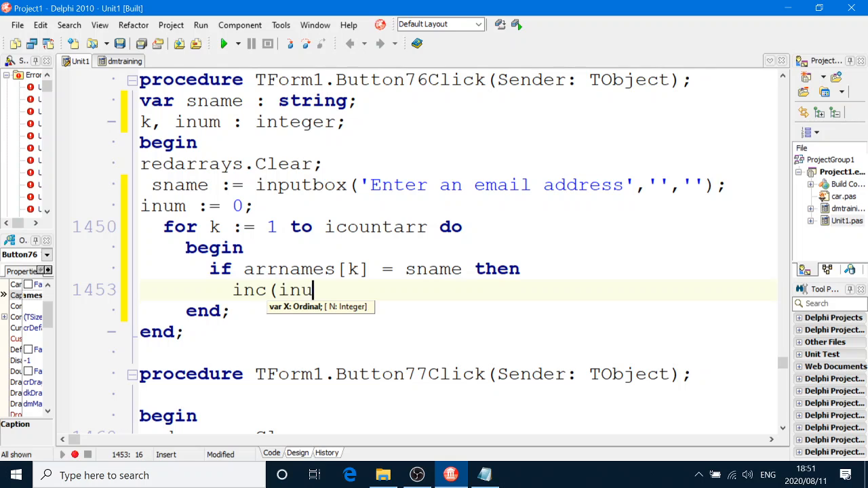
text(m);)
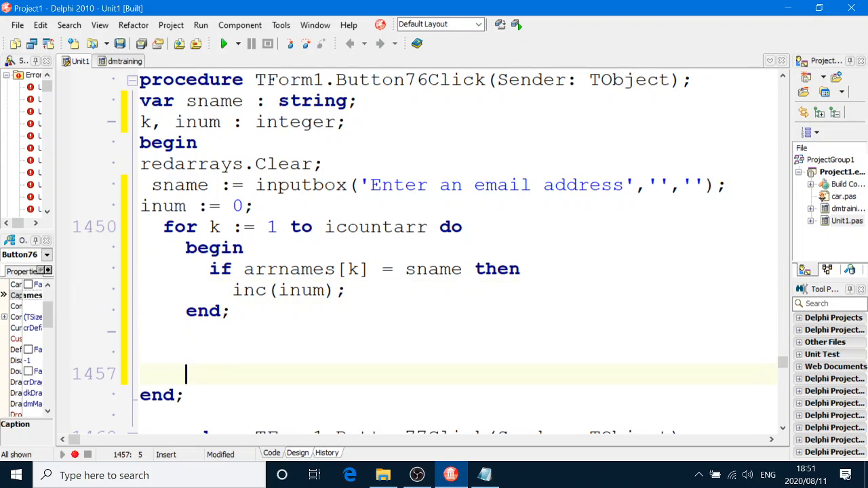
After the loop, add inttostr(inum) to redarrays.Lines
click(290, 227)
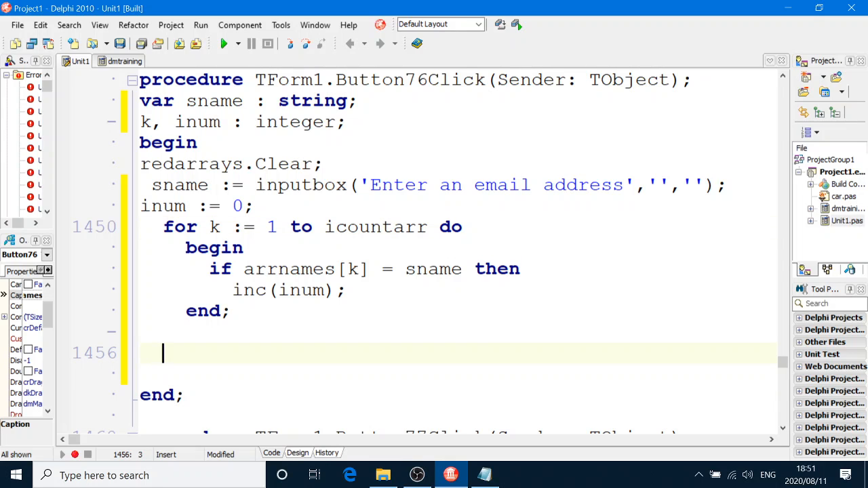
text(redartr)
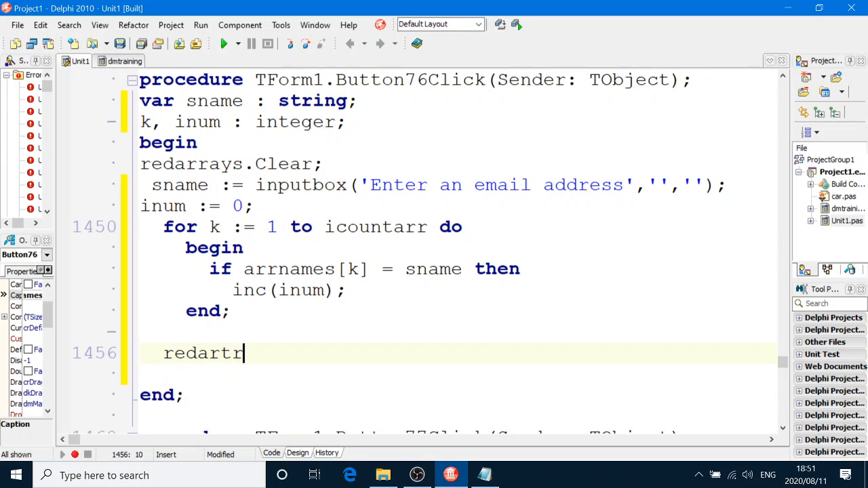
text(ays)
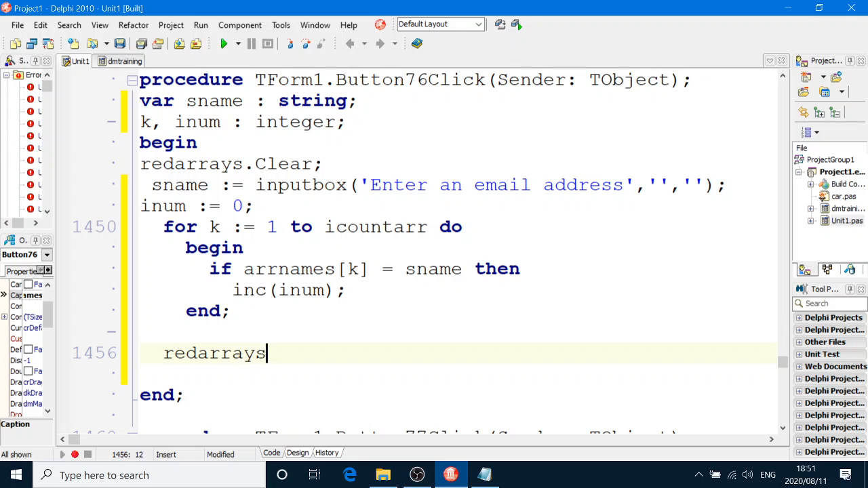
text(.Lines.Add(intt)
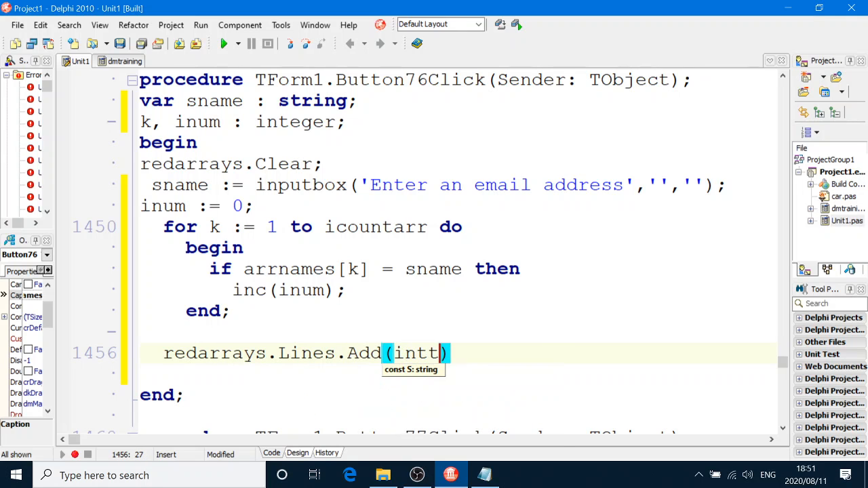
text(ostr(inu)
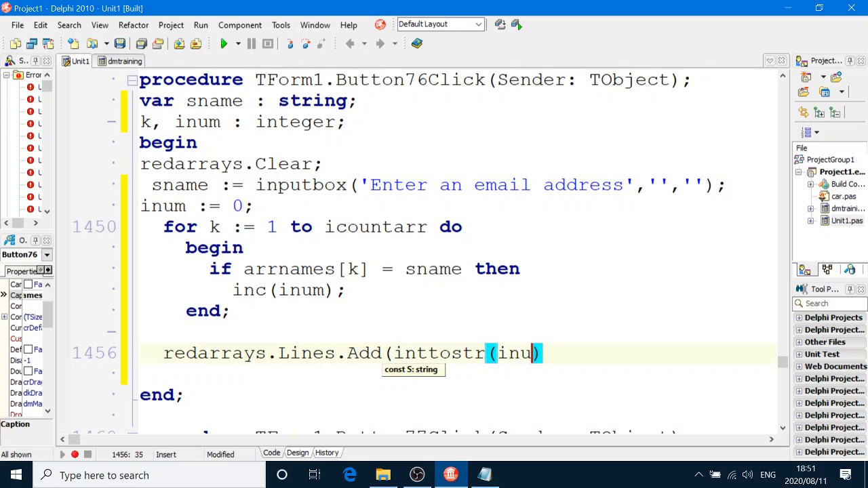
text(m)
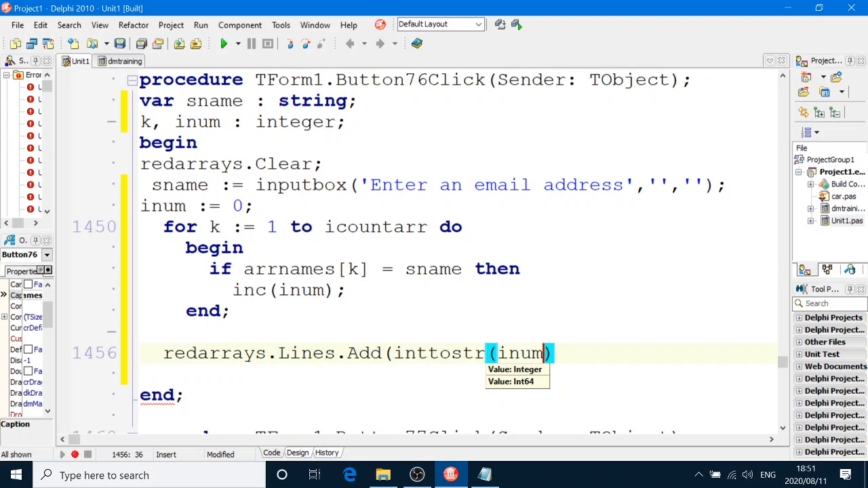
text();)
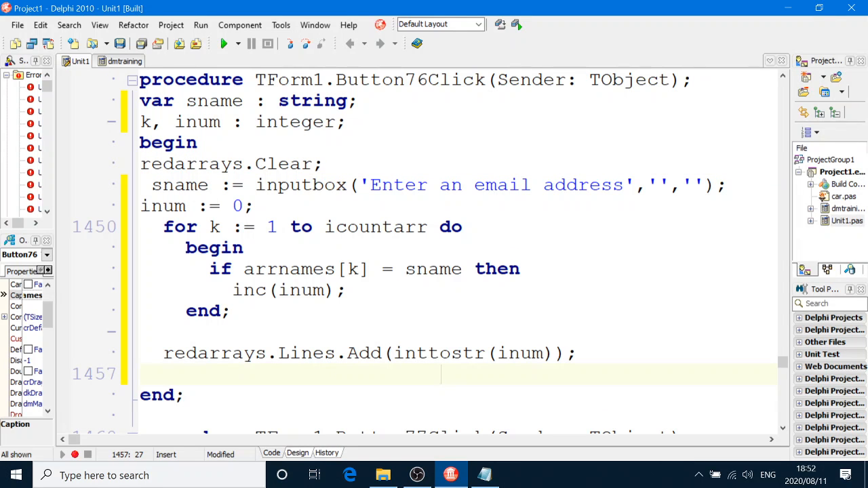
click(428, 268)
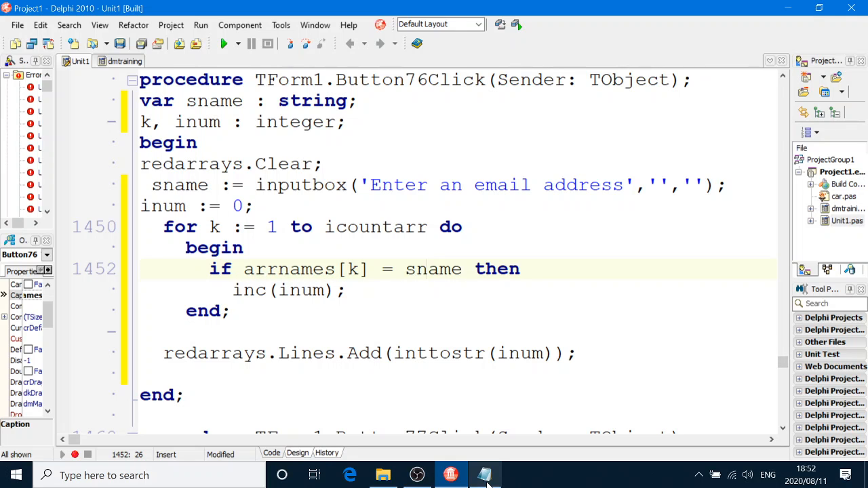
click(484, 474)
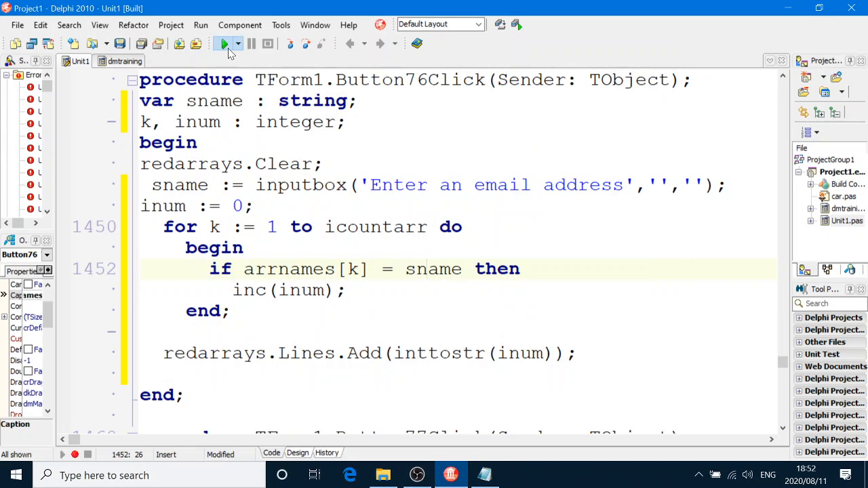
click(223, 43)
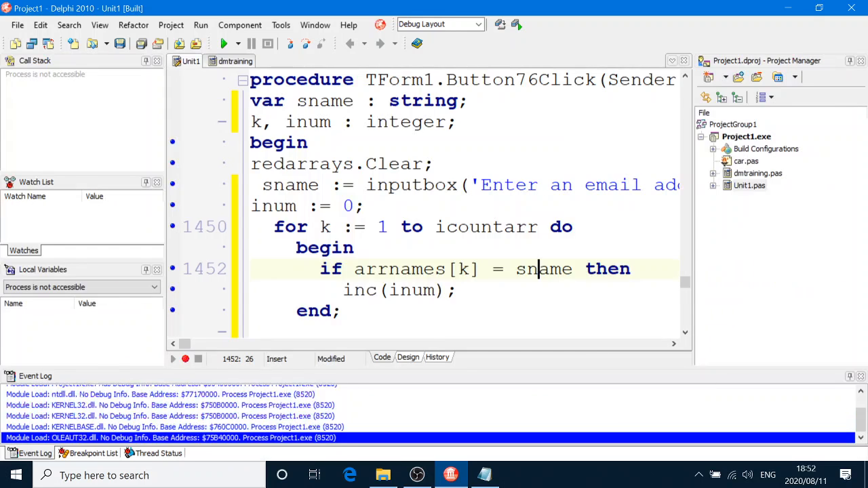
click(224, 43)
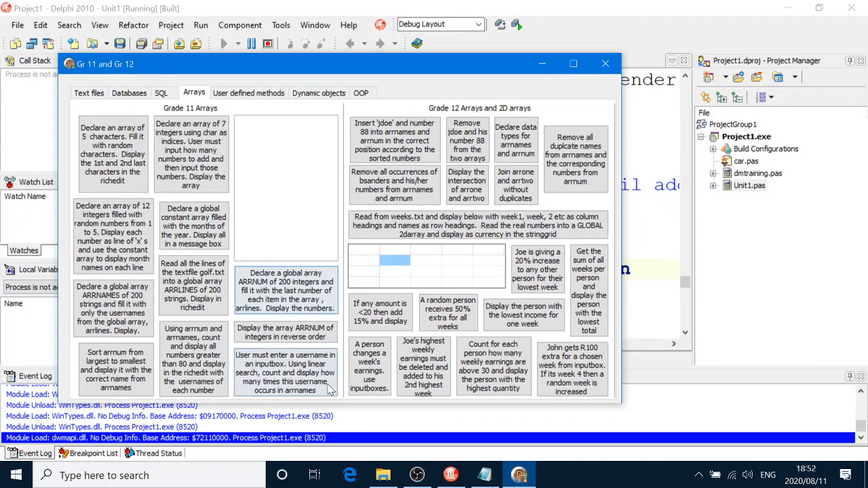
click(285, 373)
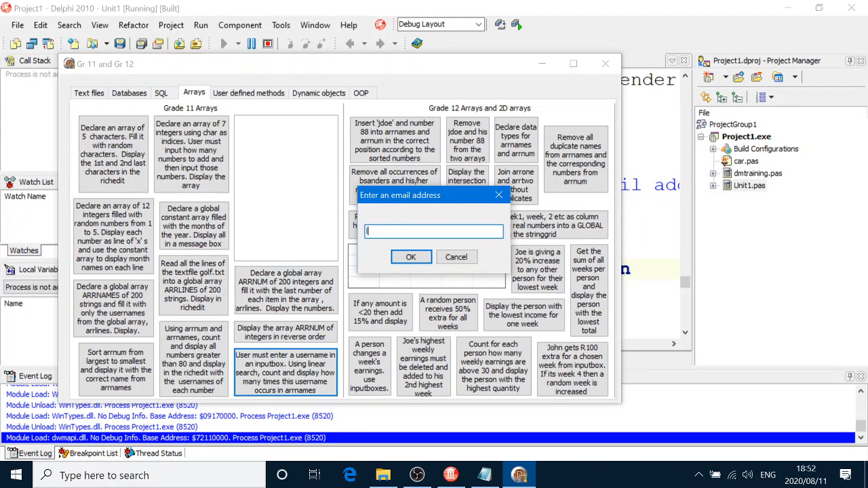
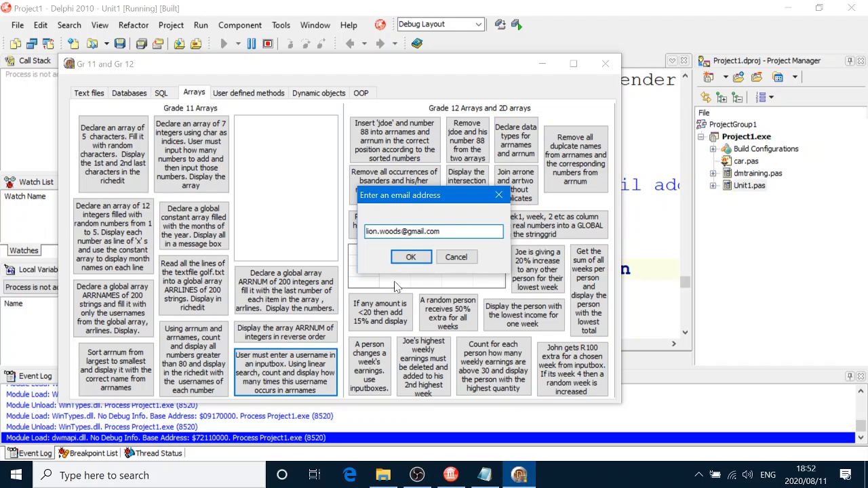
click(410, 256)
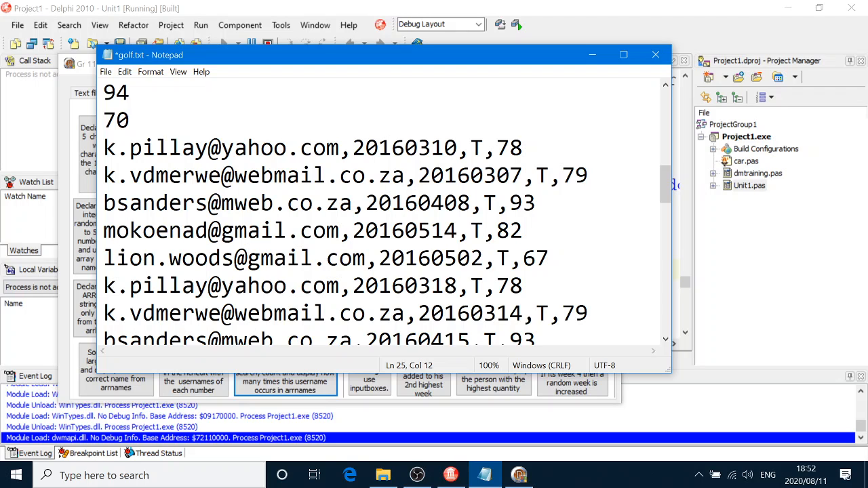
double_click(231, 258)
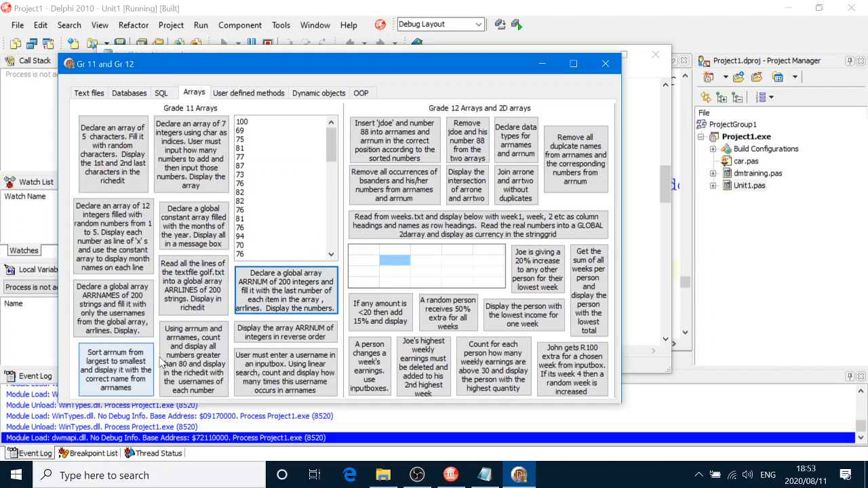
click(285, 371)
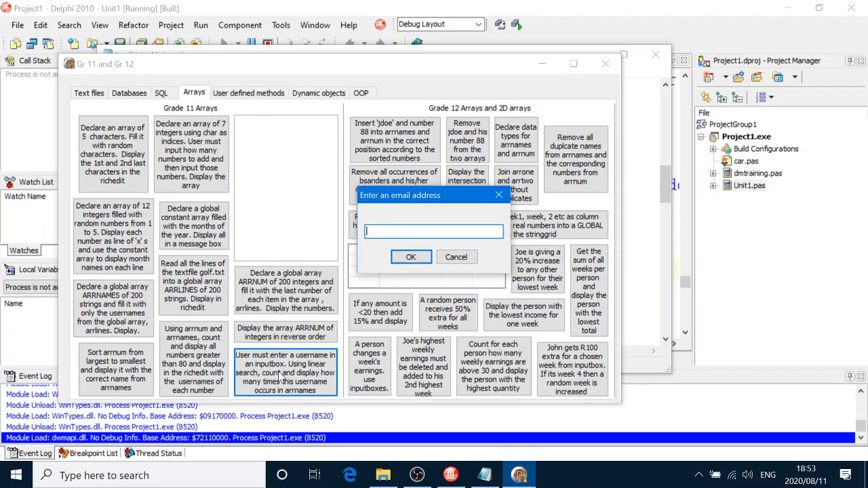
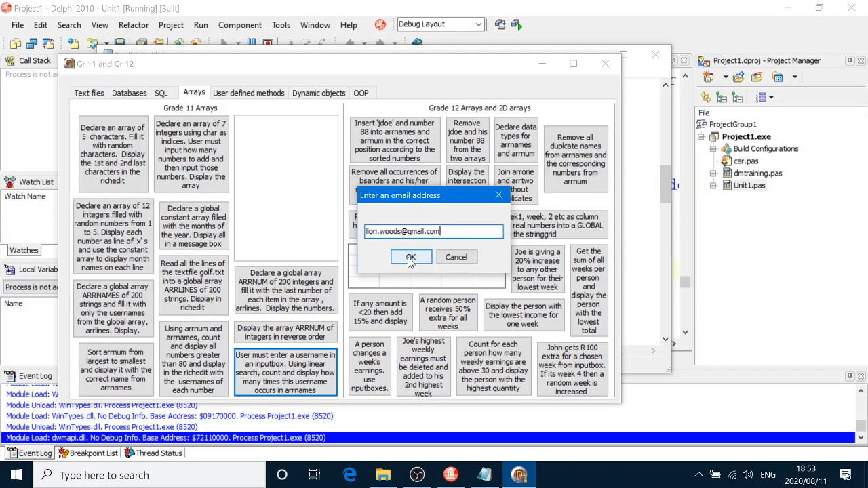
click(411, 257)
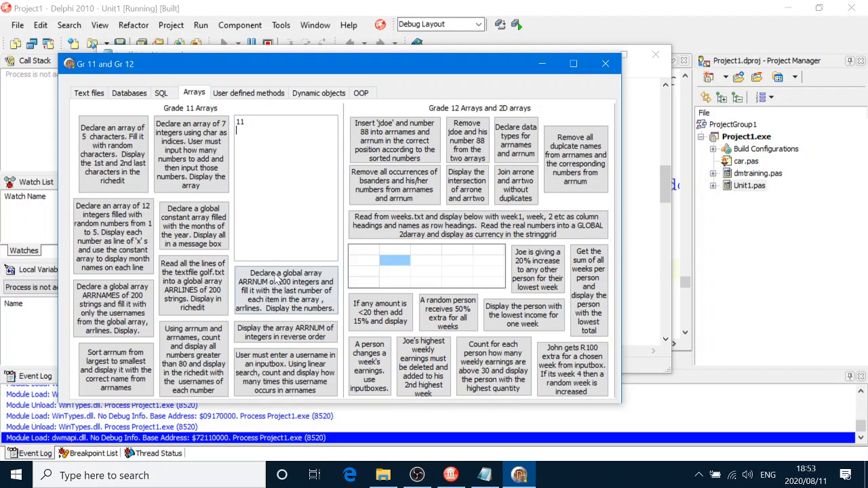
click(284, 290)
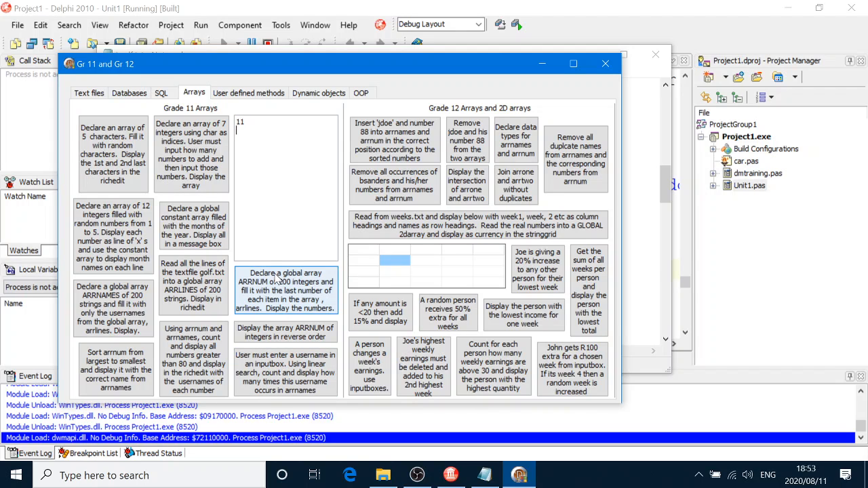
click(115, 367)
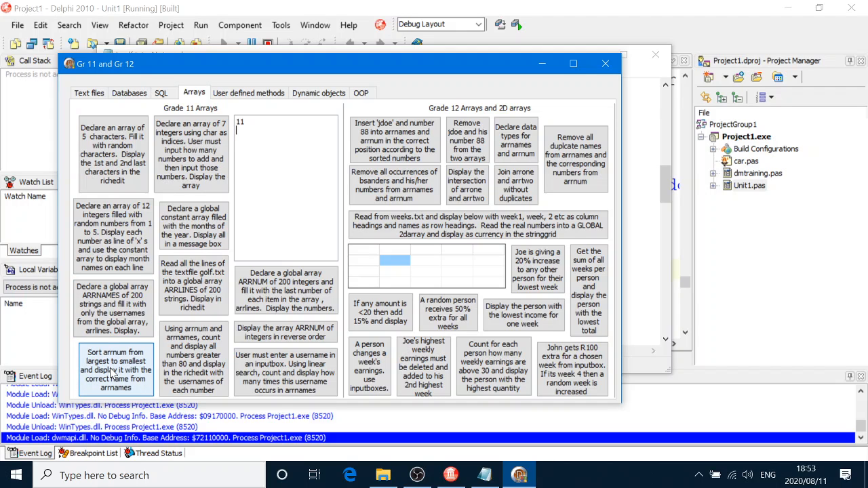
Sort arrnum with email addresses and scroll down to the lion.woods entries
click(116, 370)
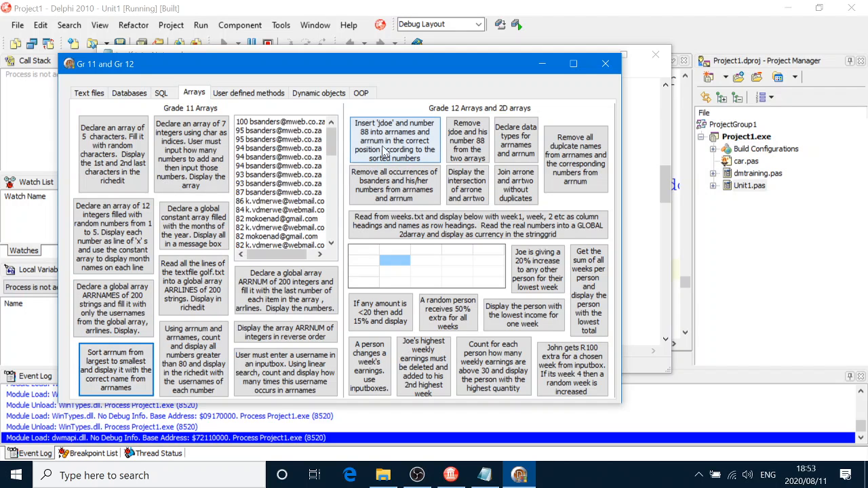
scroll(down, 3)
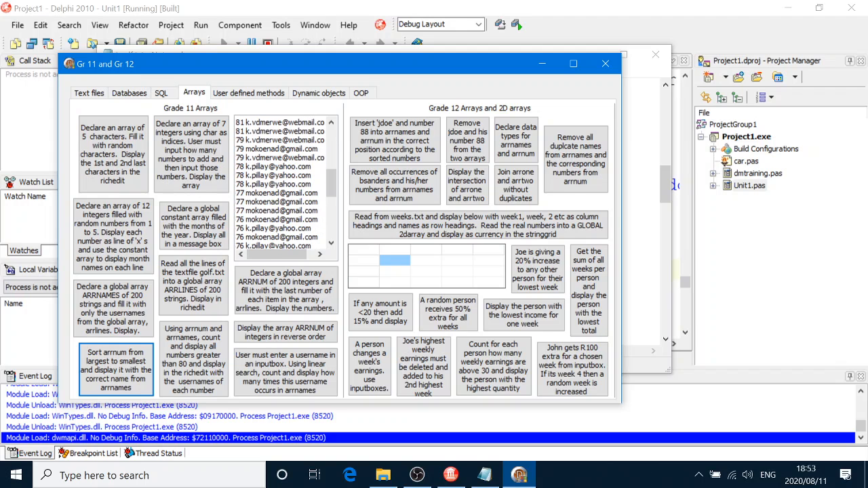
scroll(down, 3)
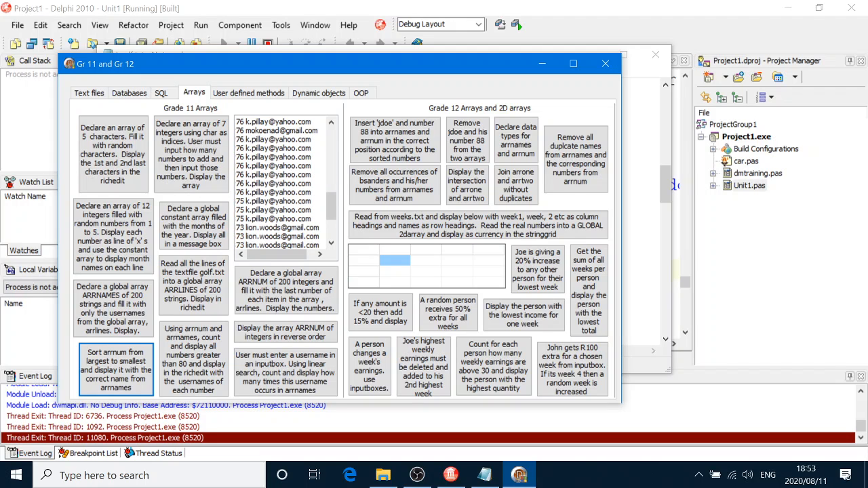
scroll(down, 3)
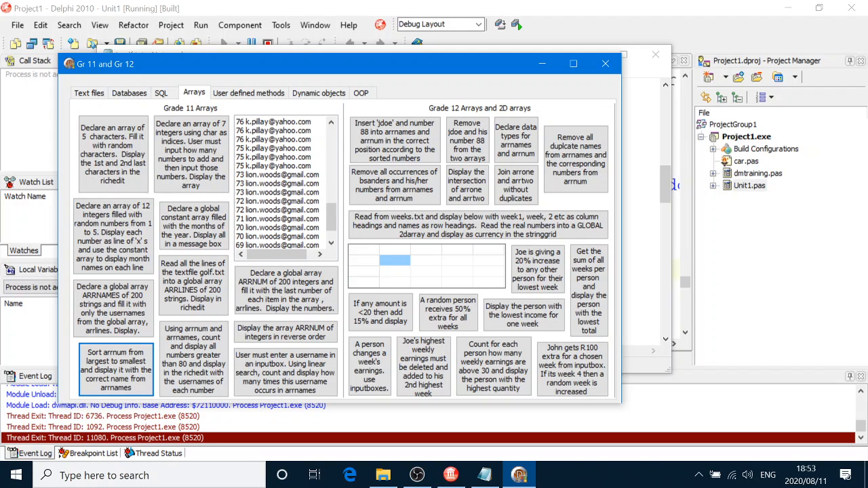
scroll(down, 3)
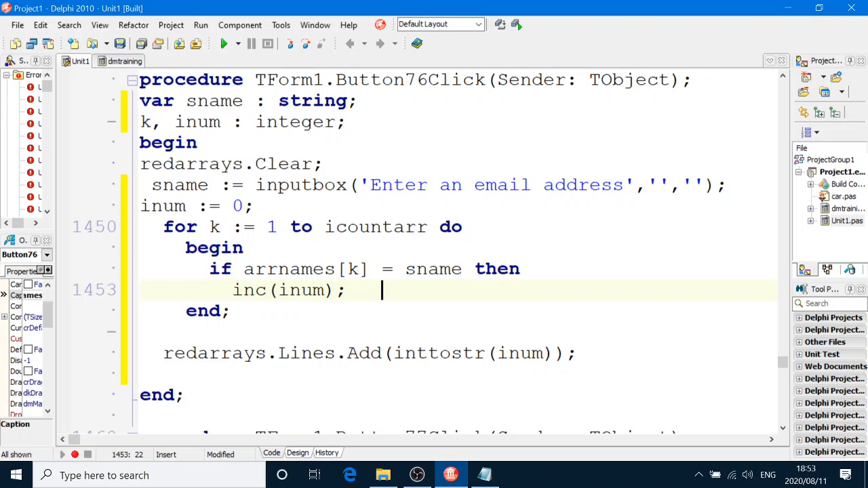
click(302, 227)
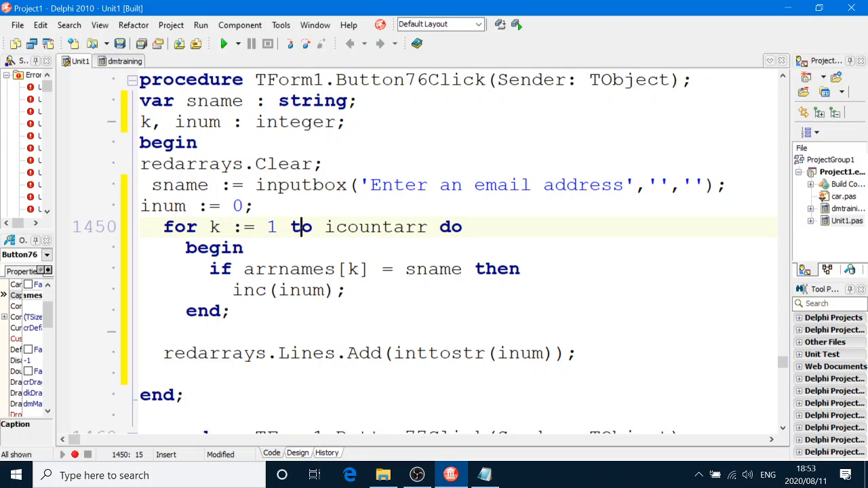
click(358, 290)
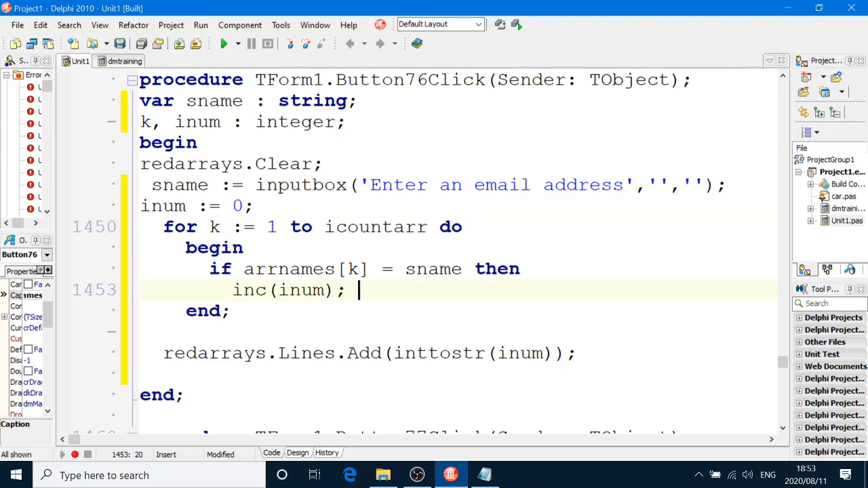